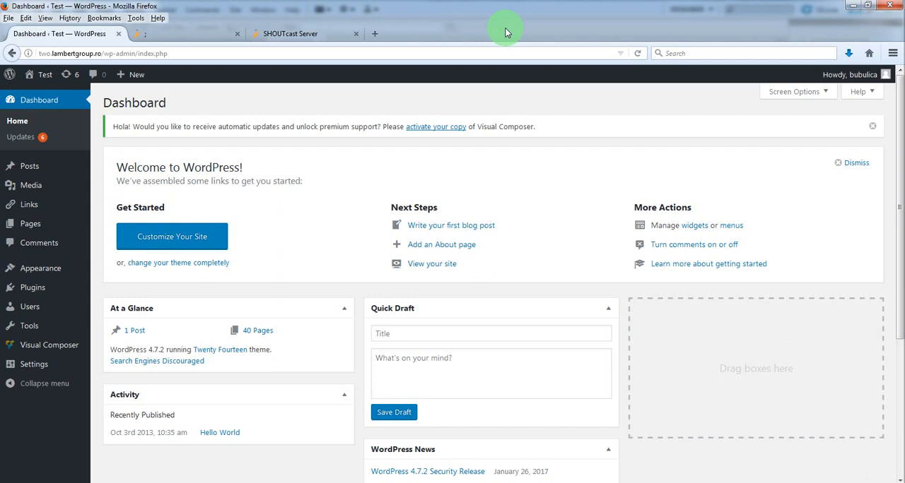
mouse_move(531, 88)
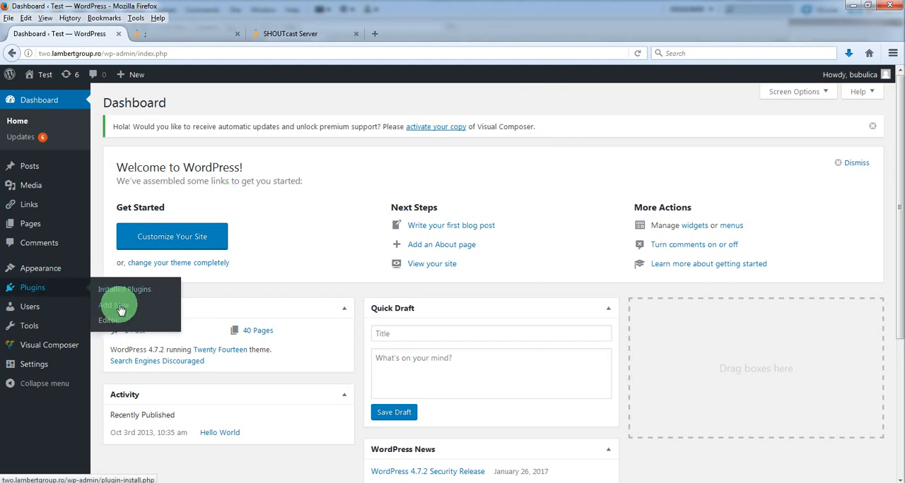
Choose lbg_hero_radio_player_addon_visual_composer.zip in the plugin upload form.
click(113, 305)
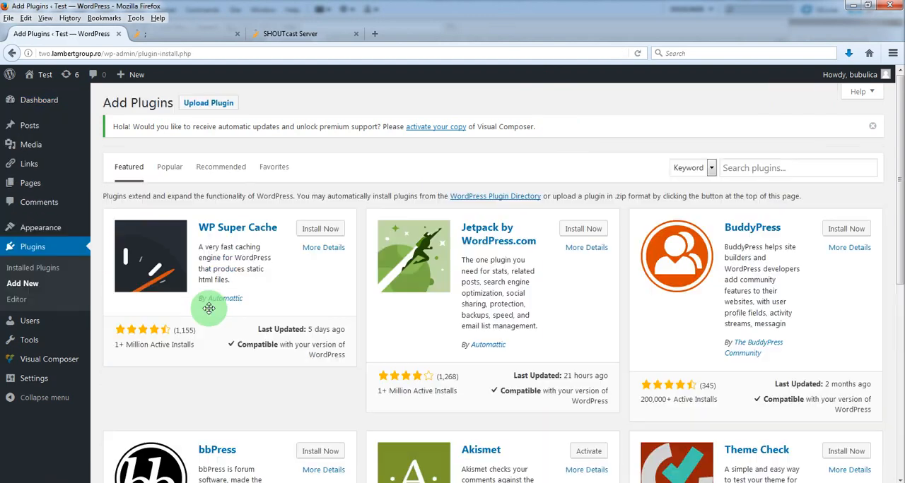
click(208, 102)
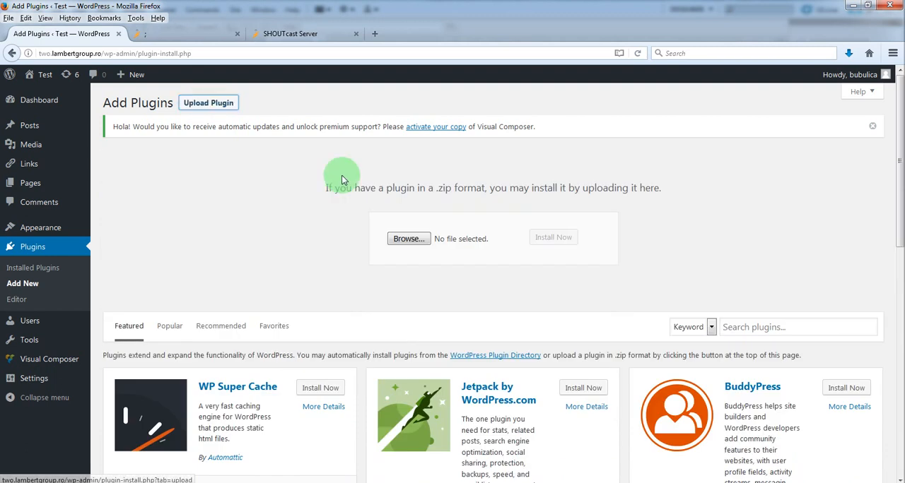
click(407, 237)
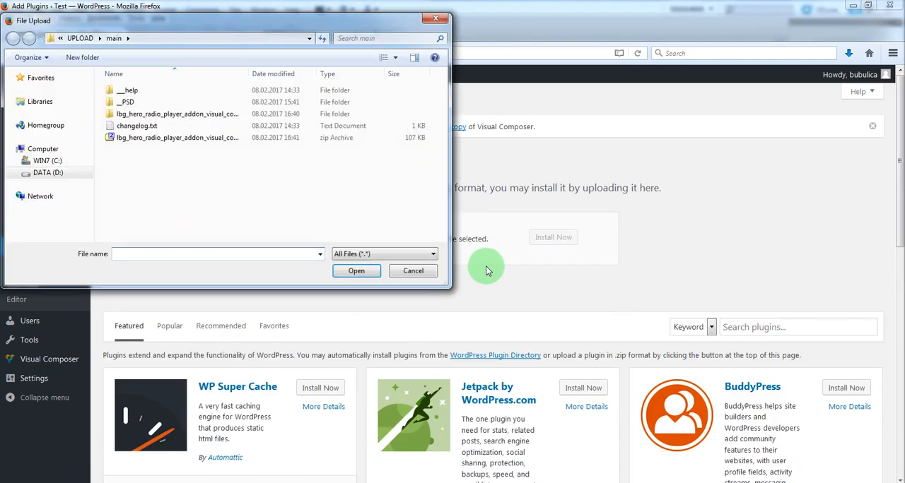
click(356, 272)
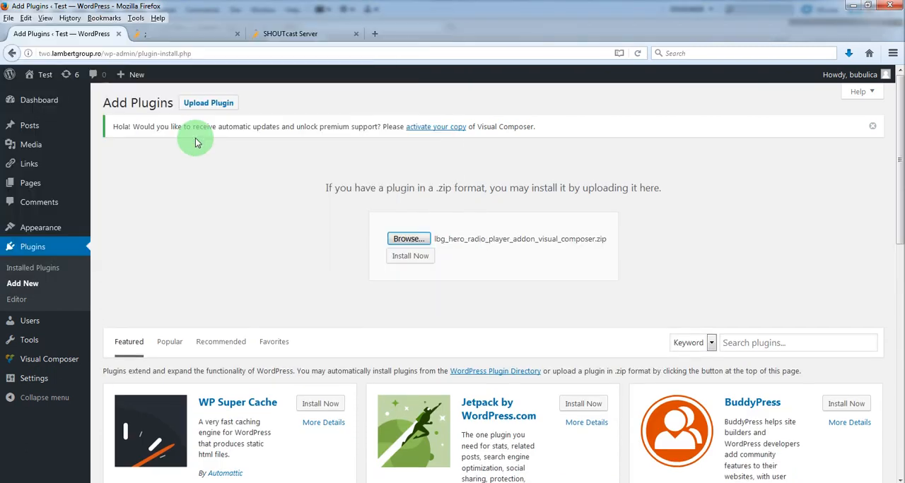
Install the uploaded Hero Radio Player add-on plugin.
click(410, 255)
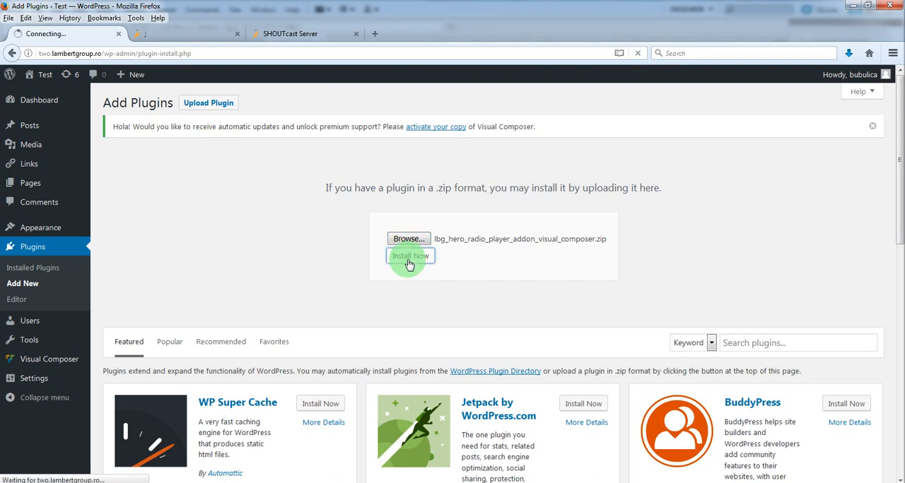
click(410, 256)
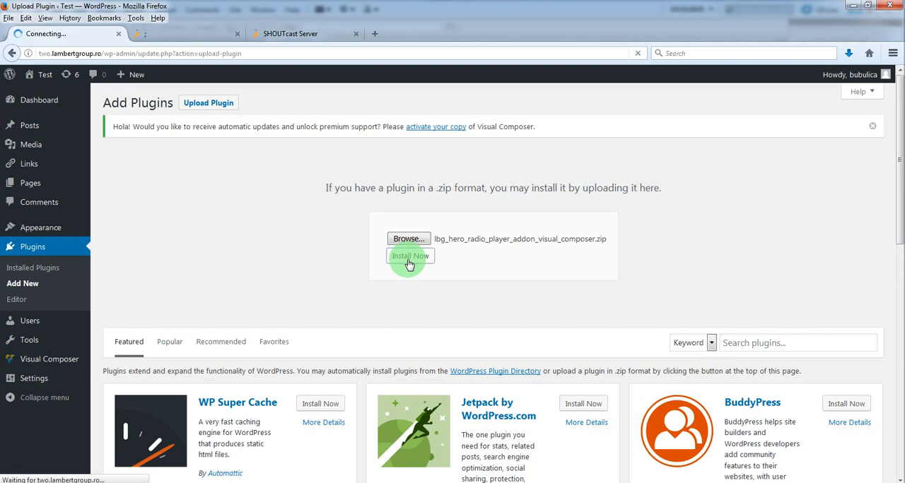
click(409, 256)
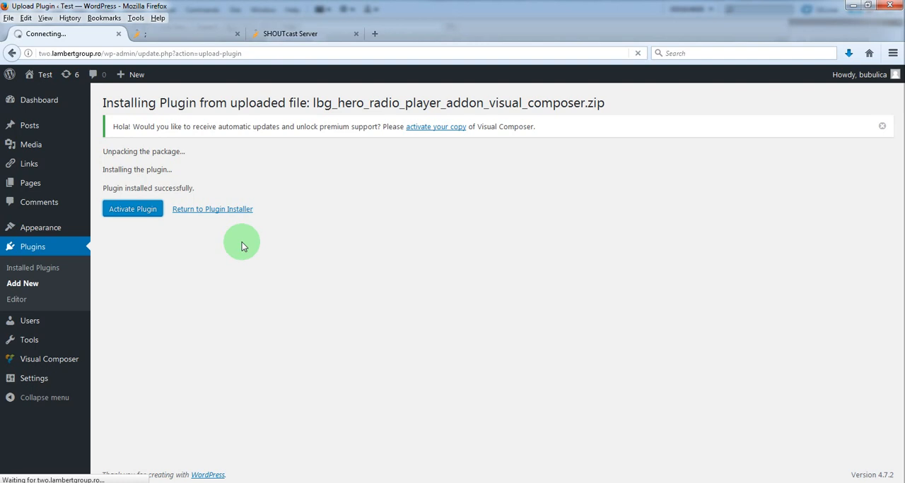
Activate the newly installed Hero Radio Player add-on.
click(133, 209)
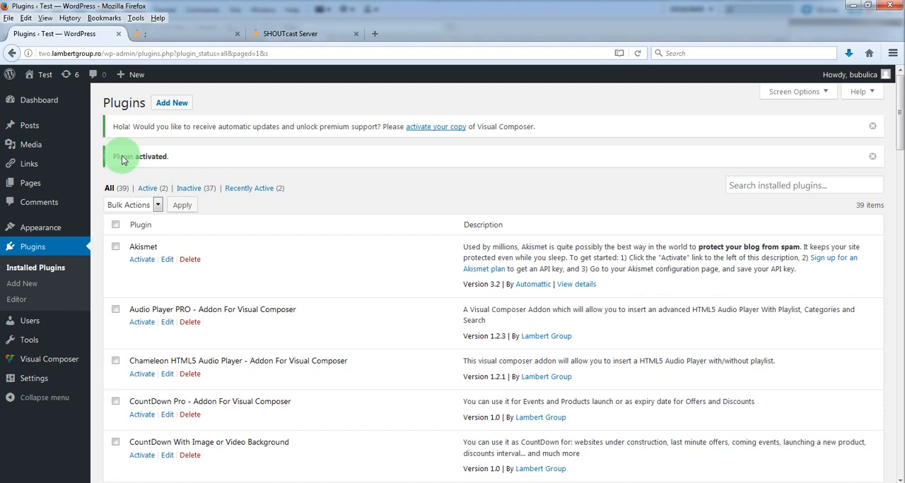
mouse_move(175, 169)
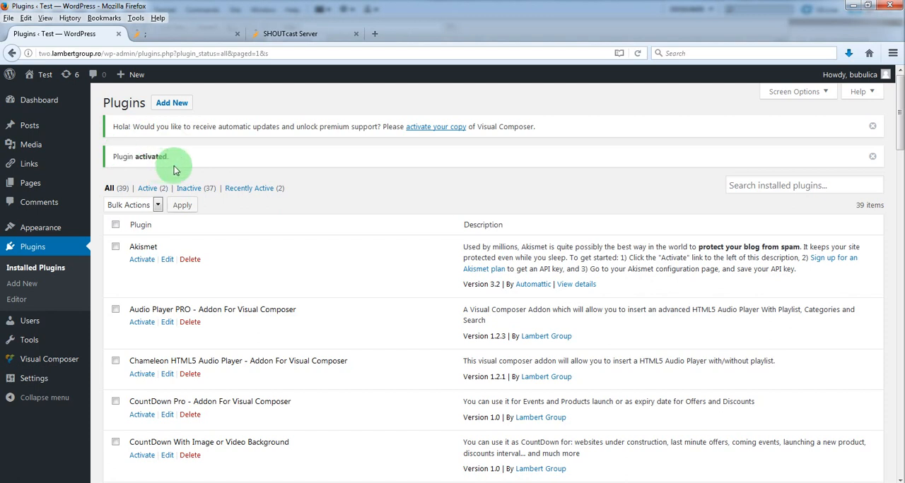
mouse_move(14, 181)
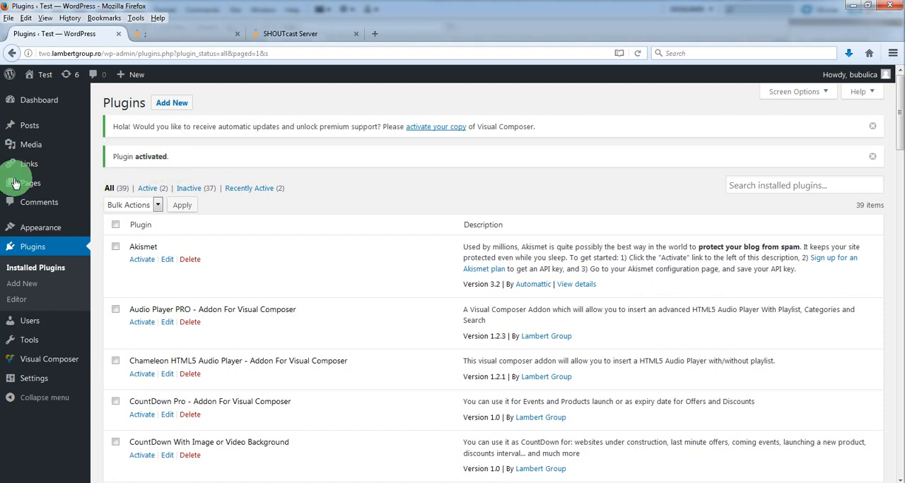
Open the Hero Radio Player page from All Pages in the page editor.
click(31, 184)
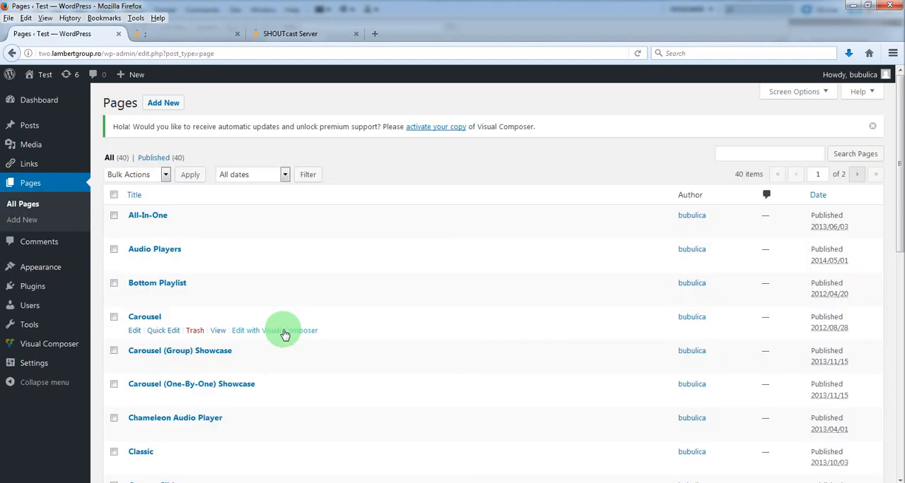
scroll(down, 3)
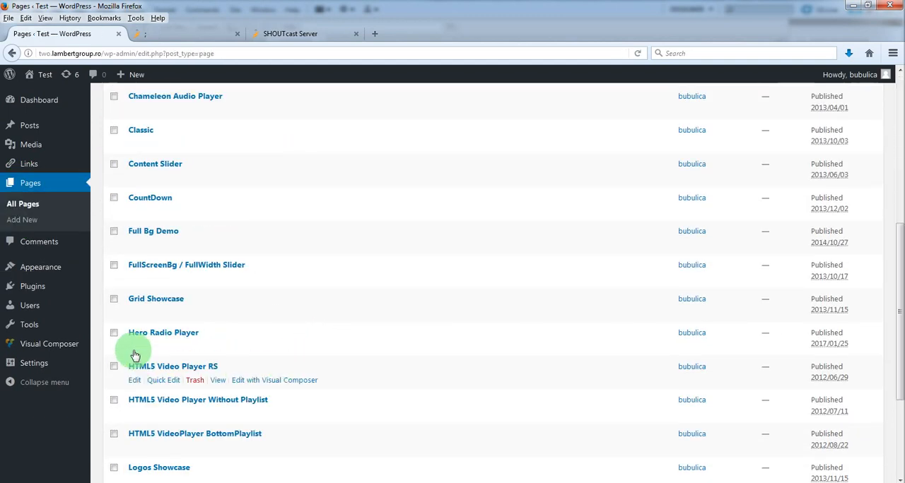
click(133, 346)
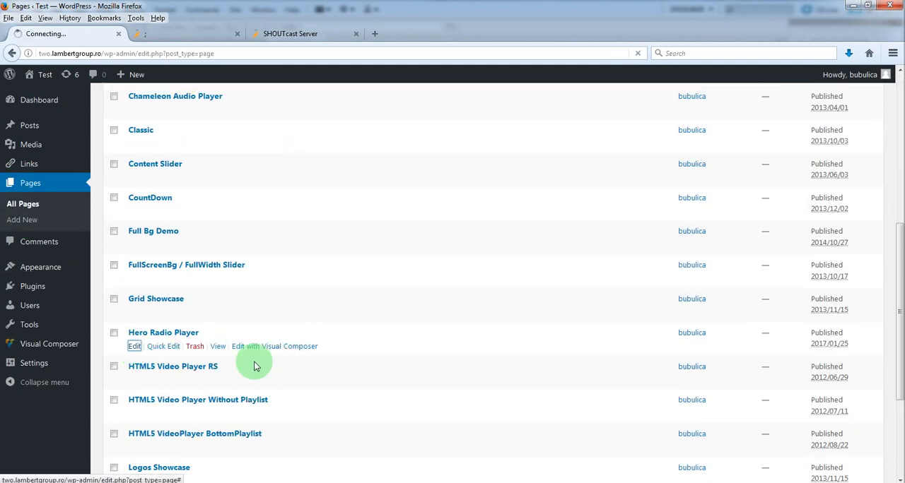
click(135, 346)
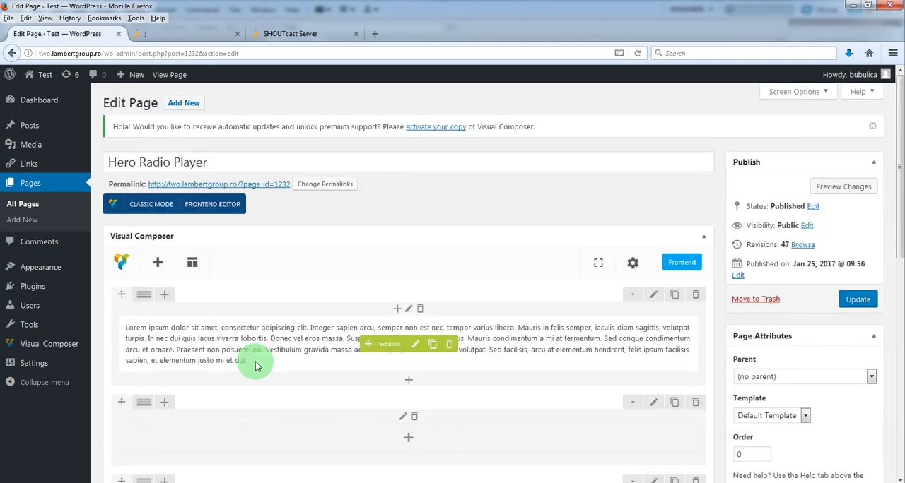
mouse_move(156, 263)
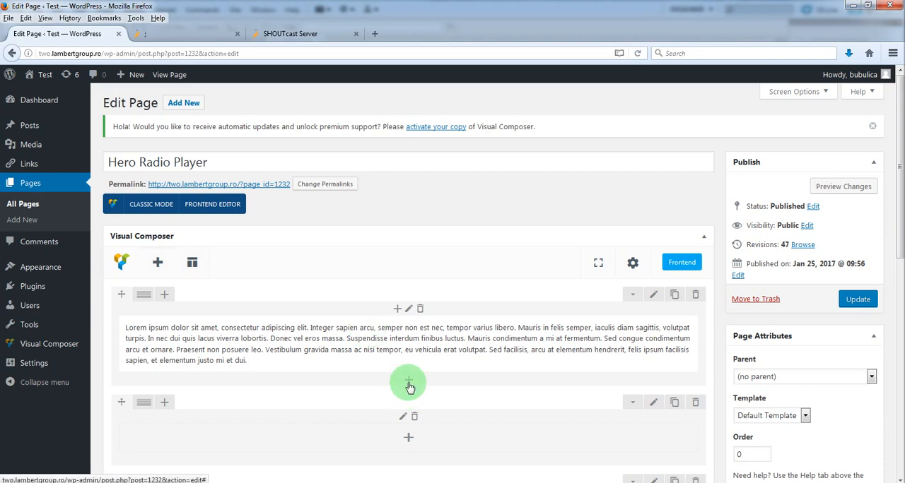
mouse_move(417, 431)
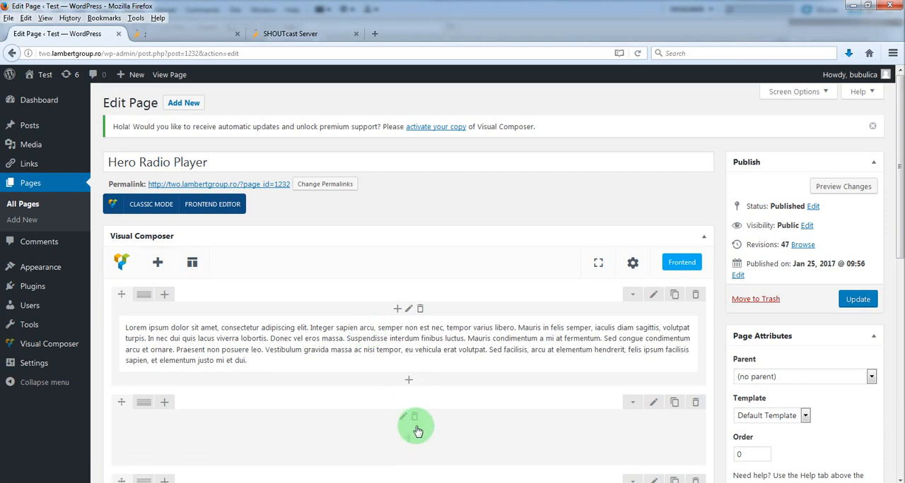
Insert a Hero Radio Player element from the LBG Multimedia Addons elements into the empty row.
scroll(down, 3)
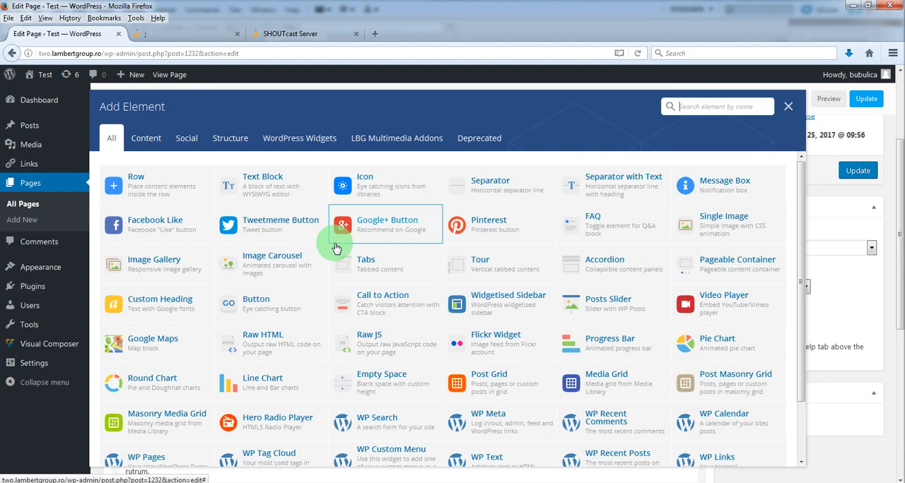
mouse_move(271, 421)
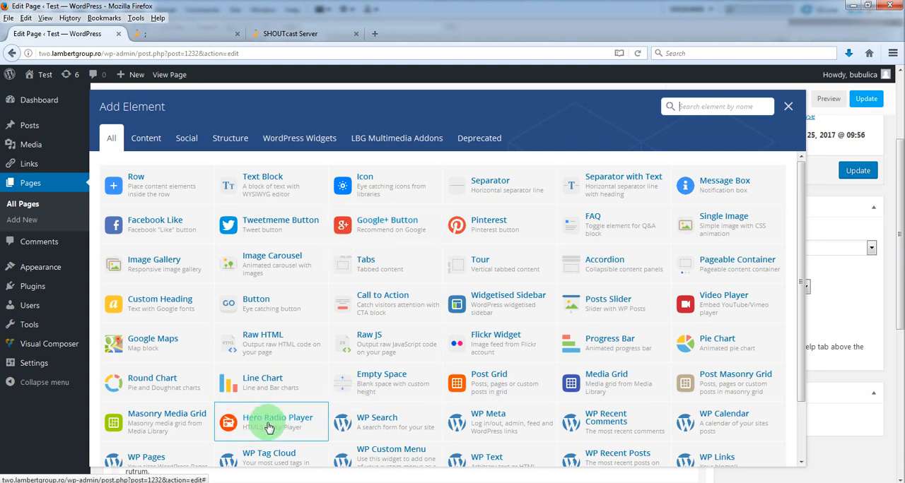
click(396, 139)
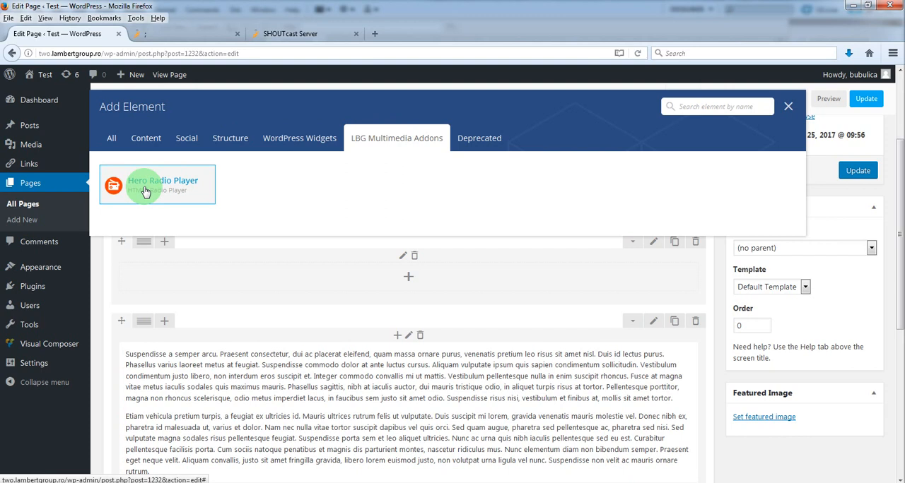
click(157, 184)
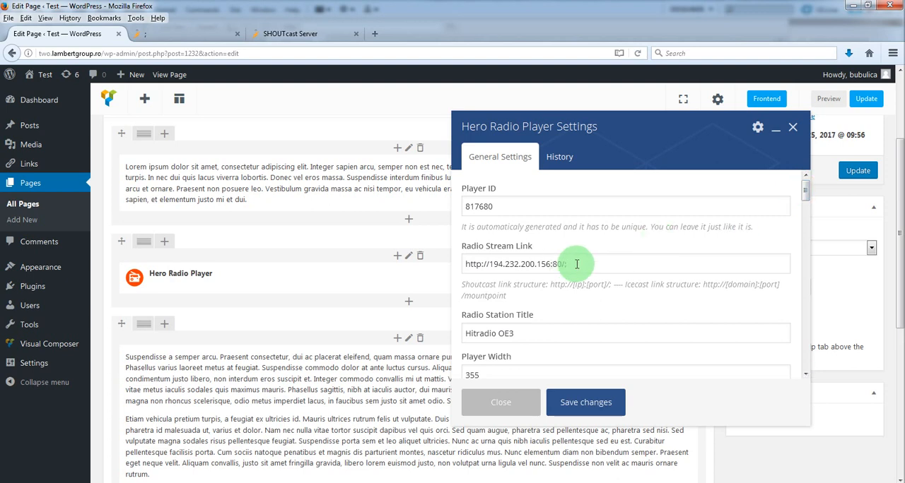
triple_click(537, 263)
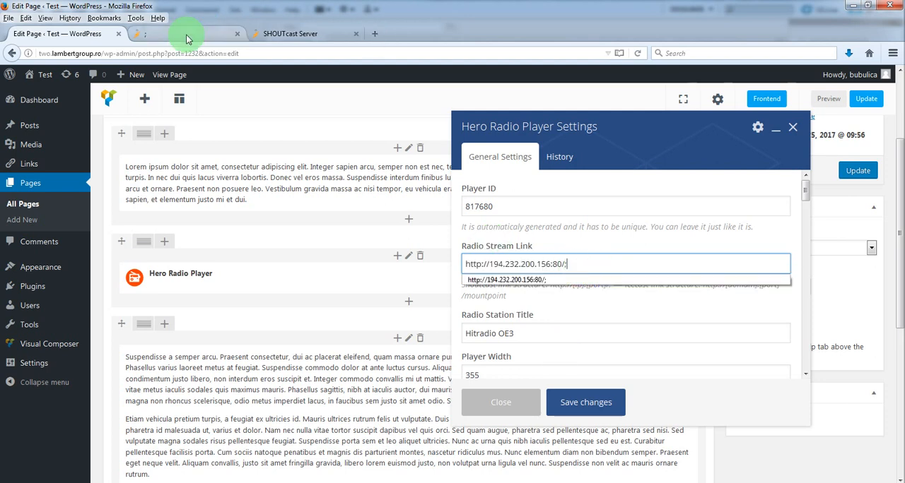
Copy the SHOUTcast stream address and set Radio Station Title to ROCK RADIO SI.
right_click(60, 53)
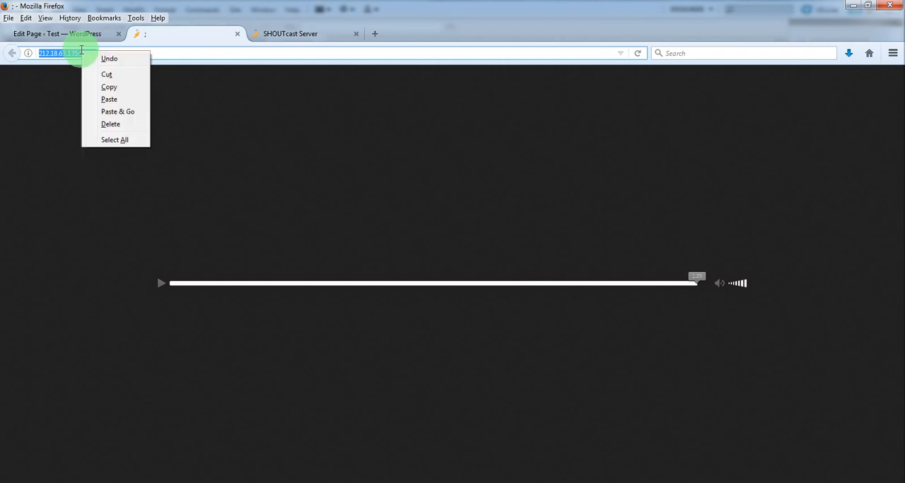
click(117, 110)
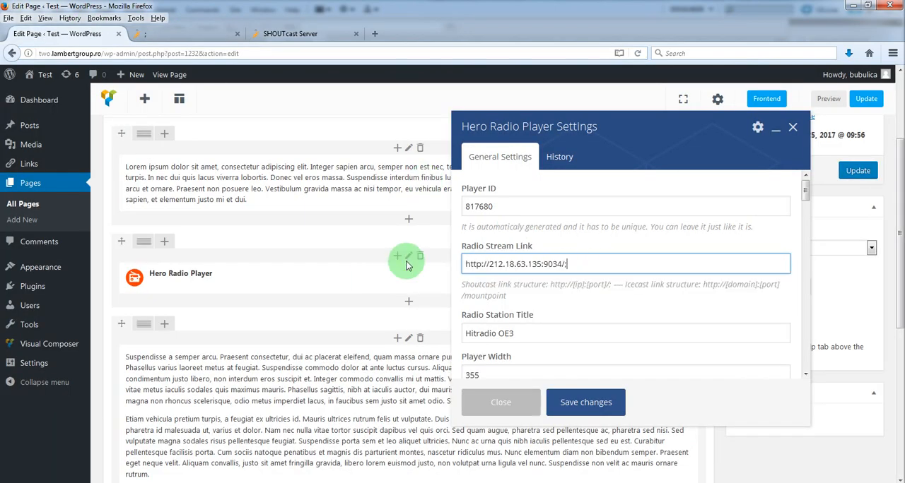
click(290, 34)
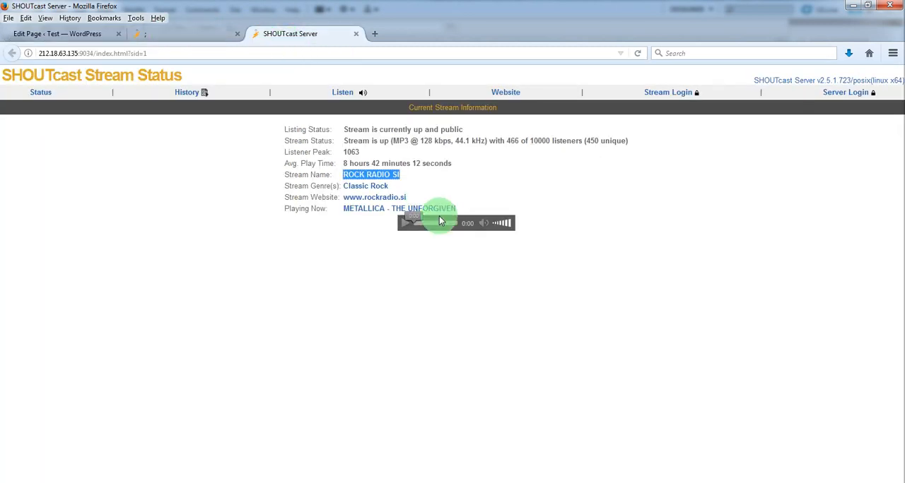
right_click(370, 175)
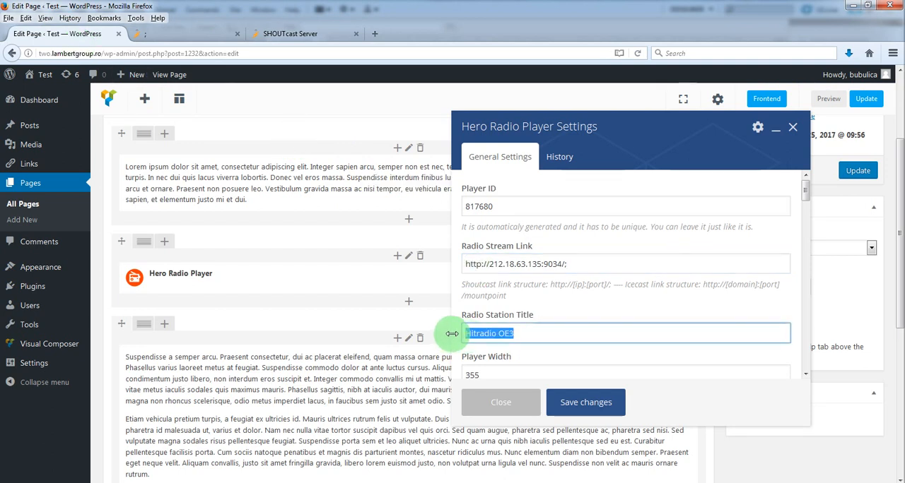
text(ROCK RADIO SI)
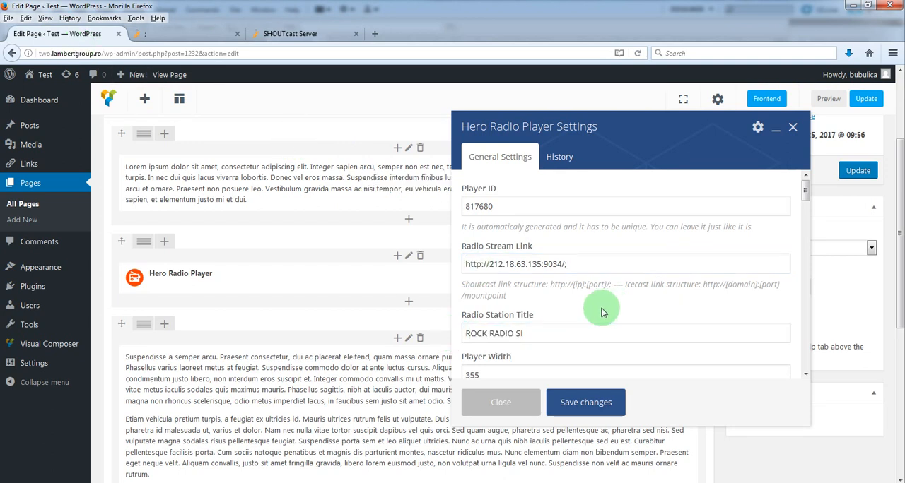
Upload a 'No Image Available' picture as the player's default image.
scroll(up, 3)
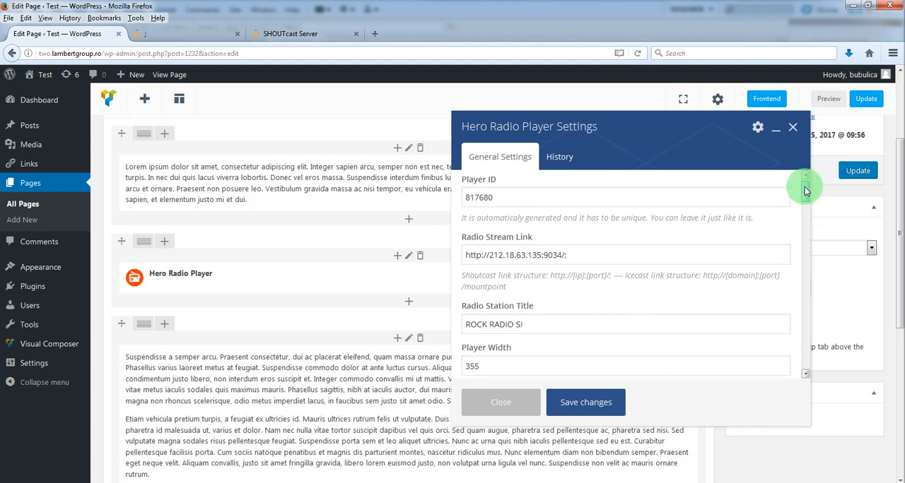
scroll(down, 3)
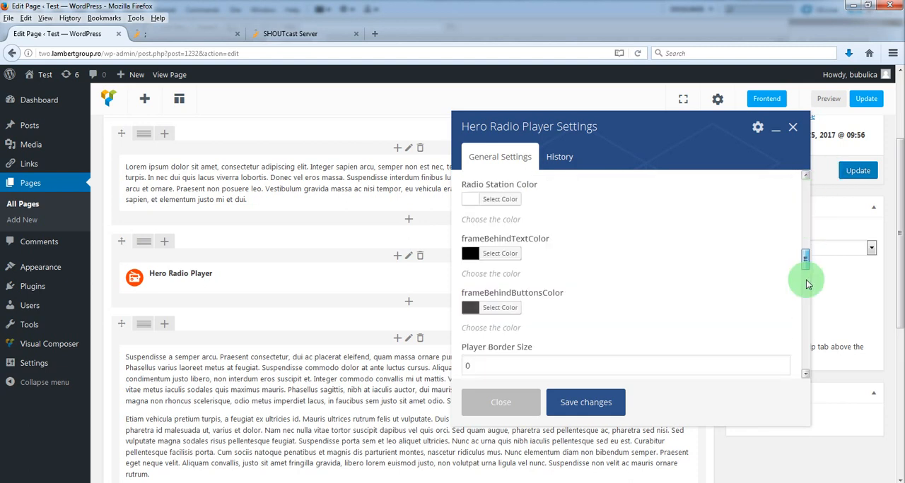
scroll(down, 3)
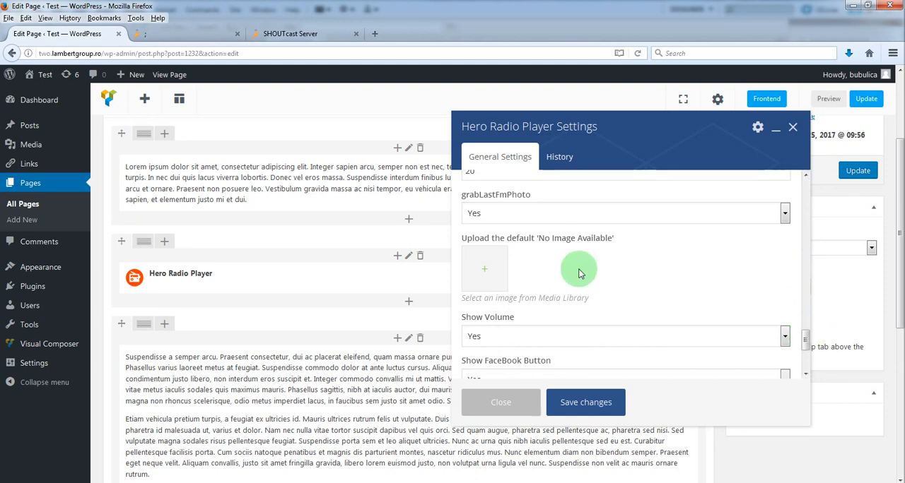
mouse_move(520, 242)
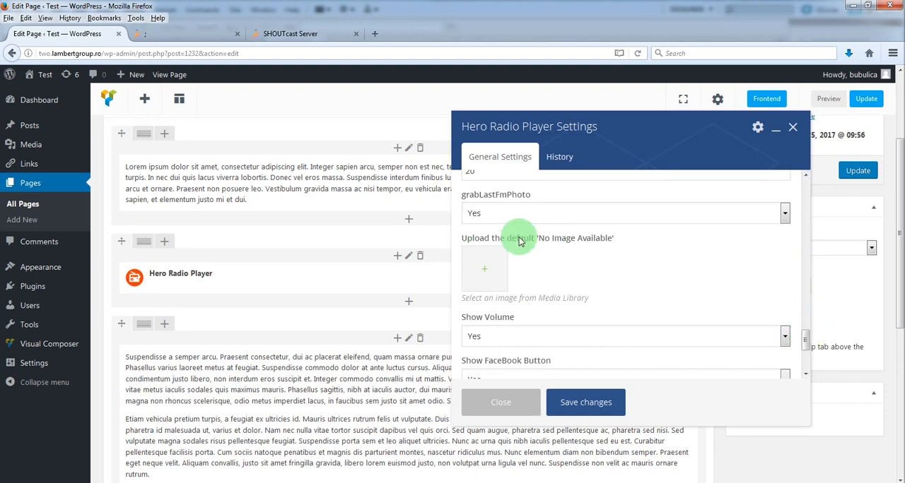
mouse_move(608, 237)
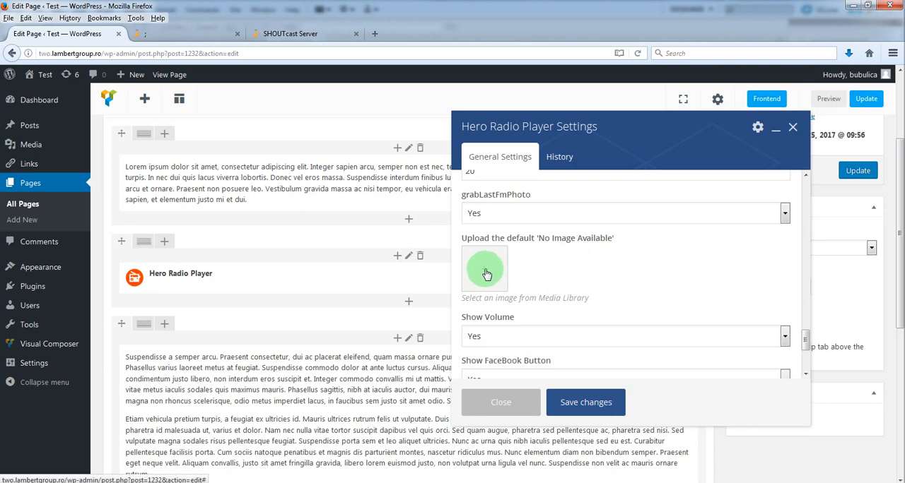
click(485, 268)
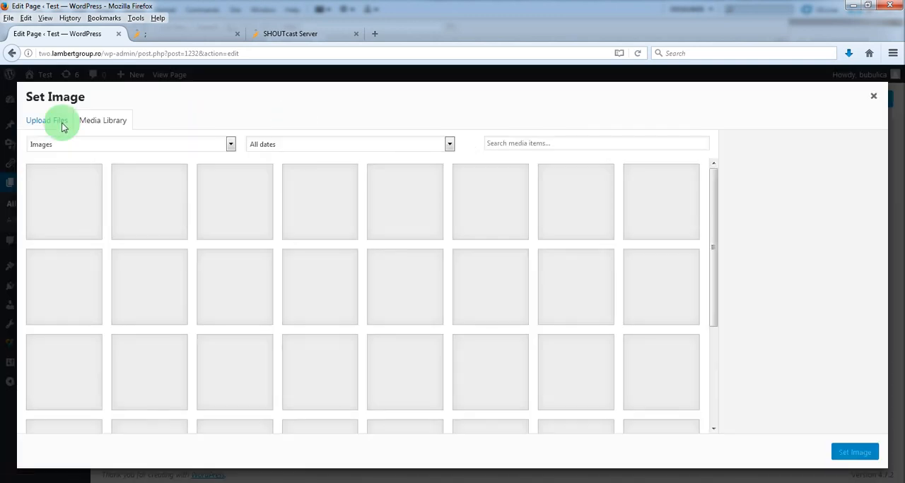
click(45, 120)
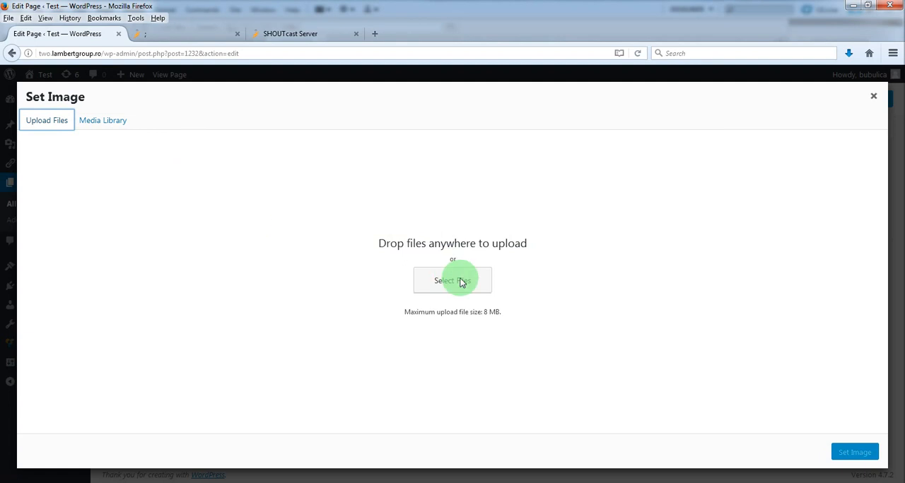
click(452, 280)
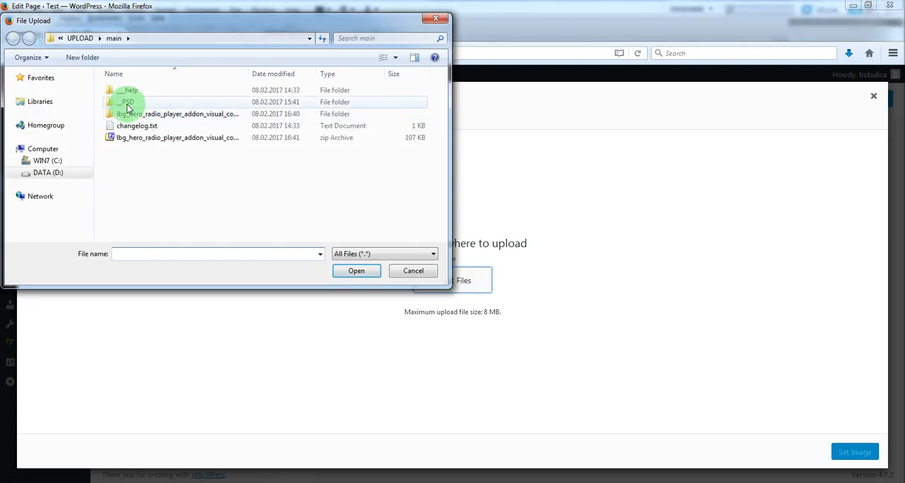
click(127, 102)
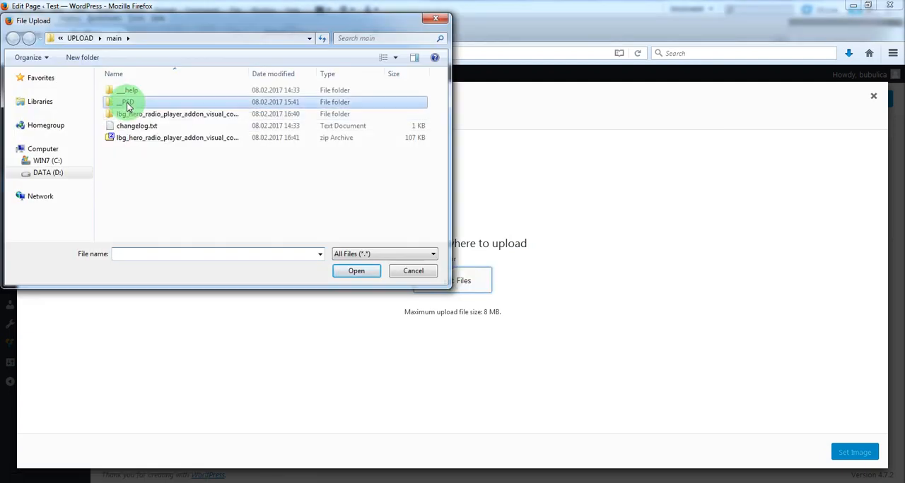
double_click(127, 102)
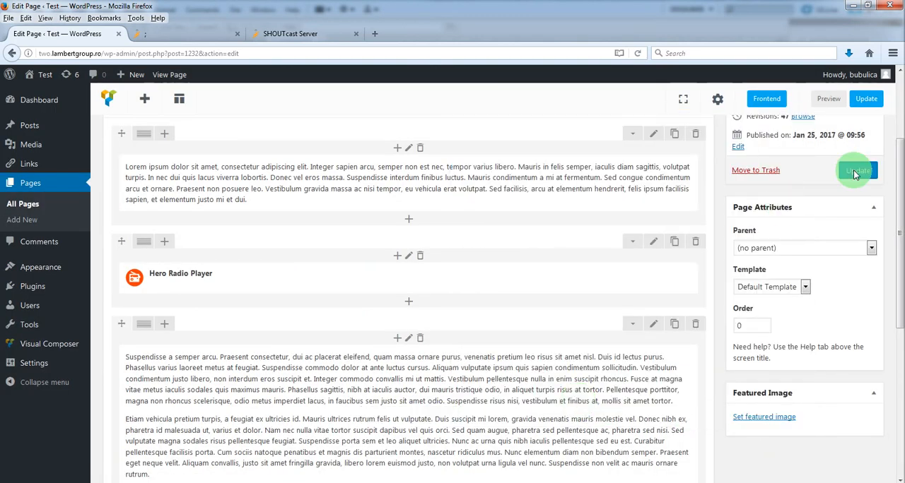
Save the player settings, update the page and open the published page in a new tab.
click(857, 171)
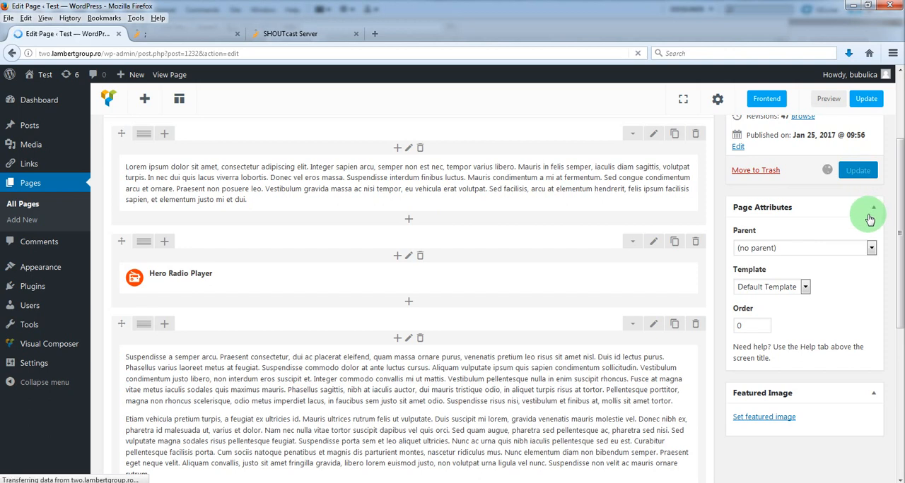
click(865, 99)
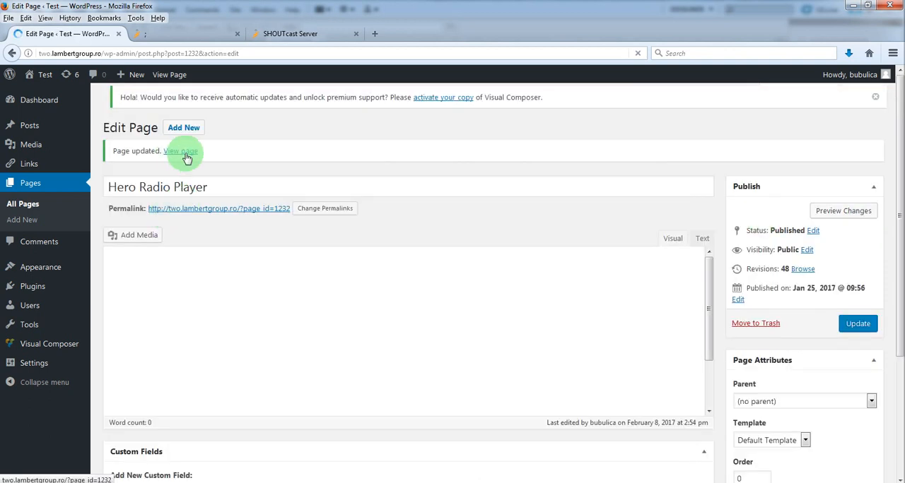
right_click(180, 157)
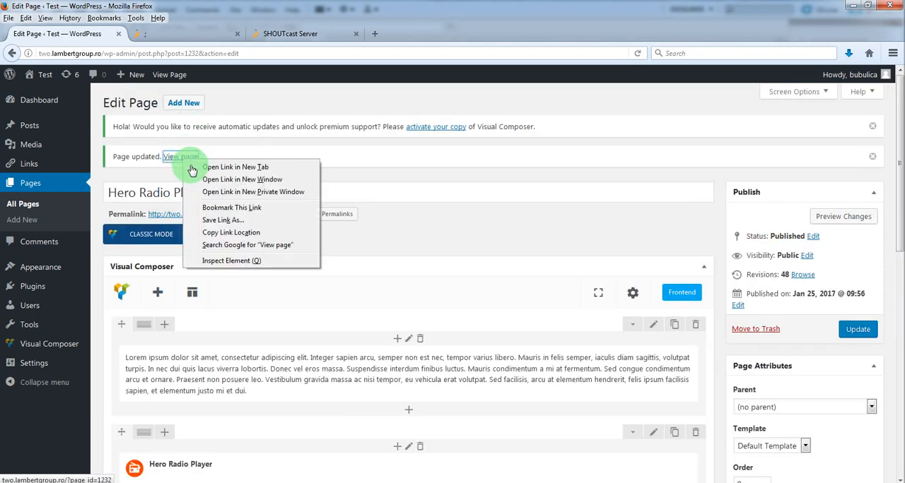
click(235, 166)
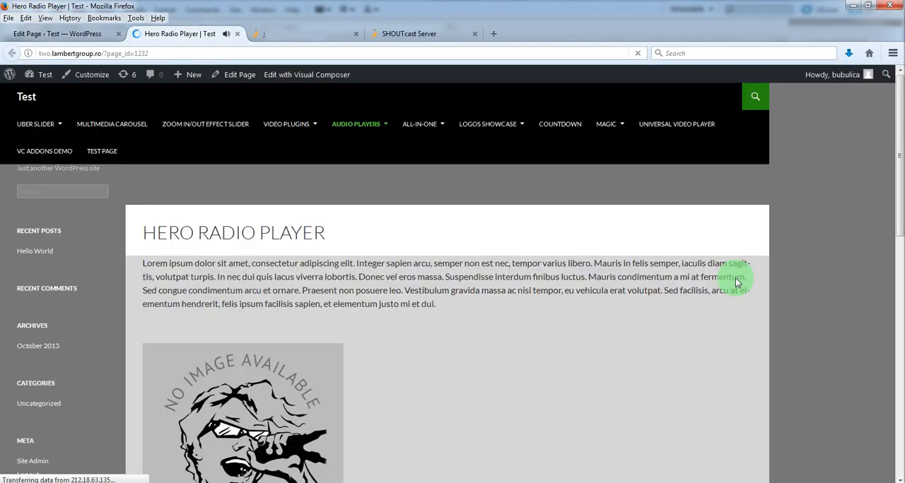
Scroll the live page to see the player streaming ROCK RADIO SI, then return to the page editor.
scroll(down, 3)
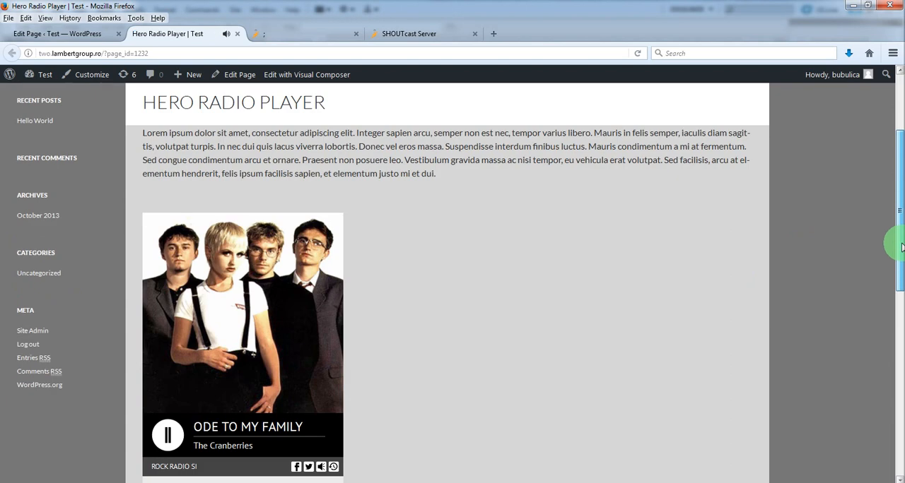
scroll(down, 3)
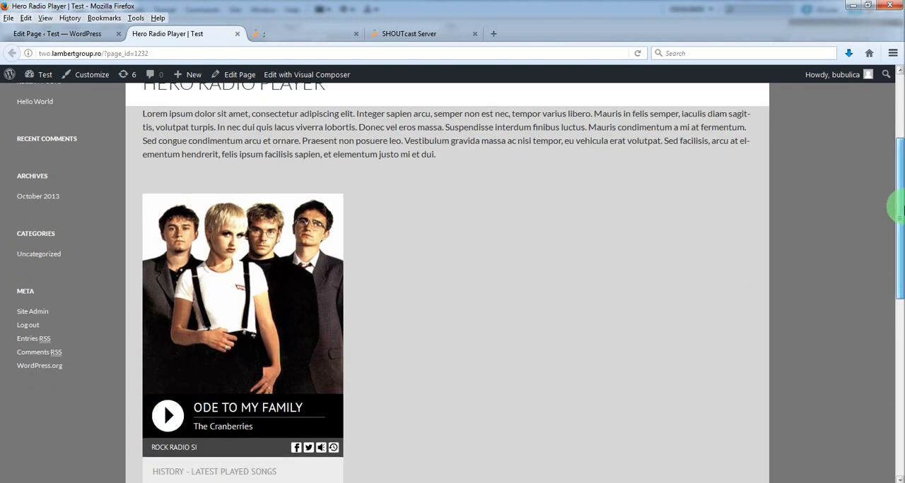
scroll(down, 3)
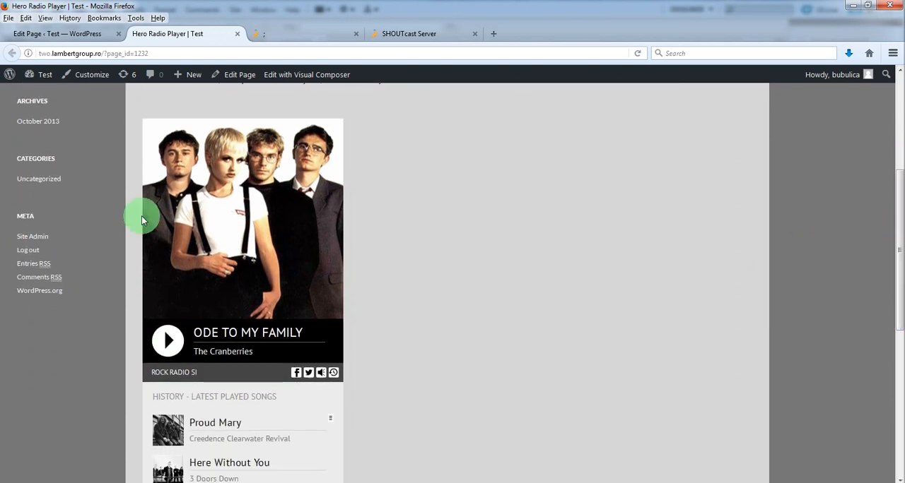
mouse_move(308, 195)
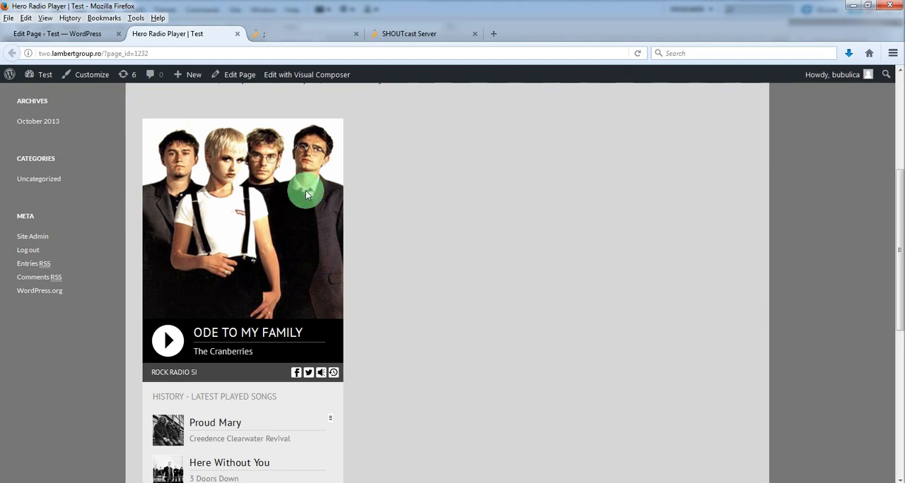
mouse_move(233, 350)
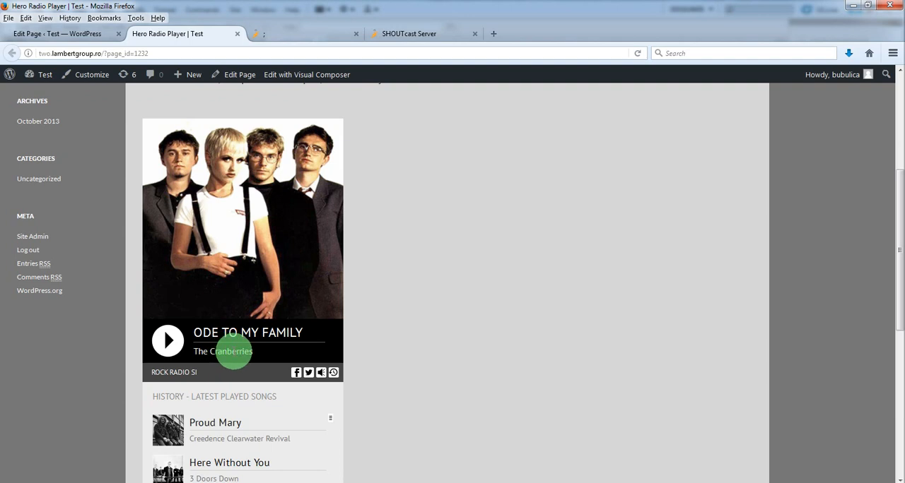
mouse_move(198, 119)
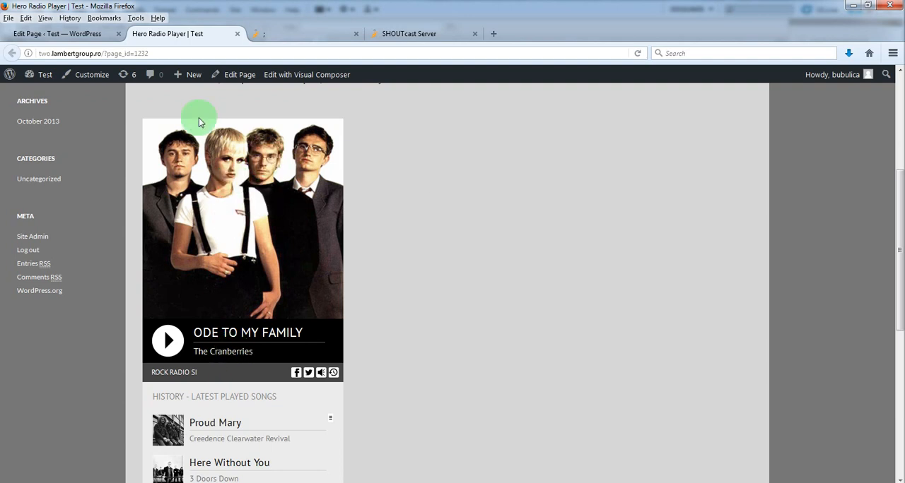
mouse_move(251, 189)
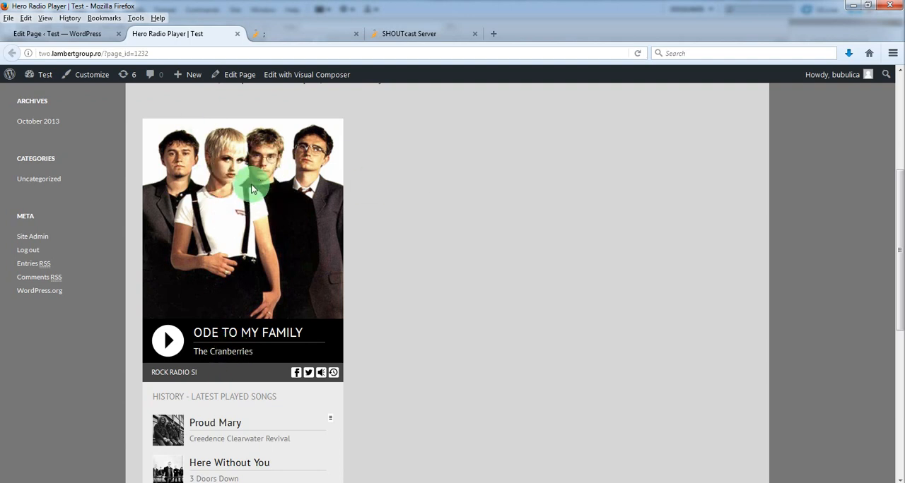
mouse_move(373, 238)
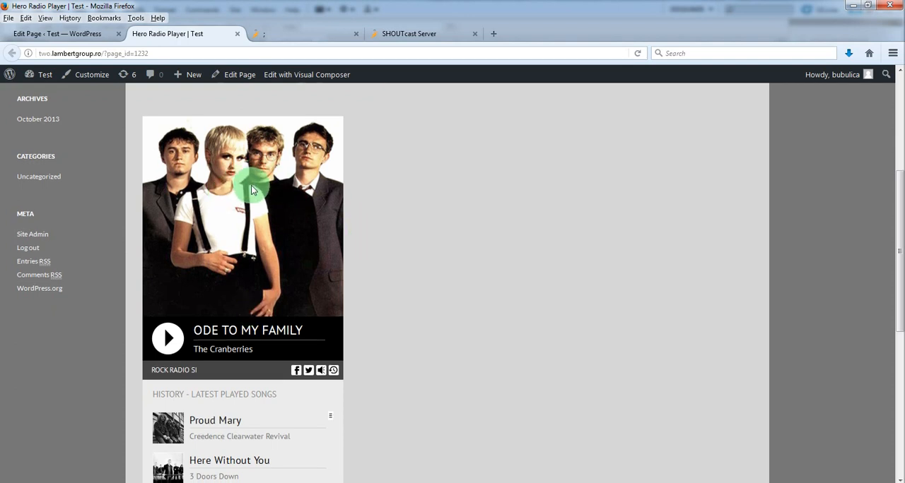
scroll(down, 3)
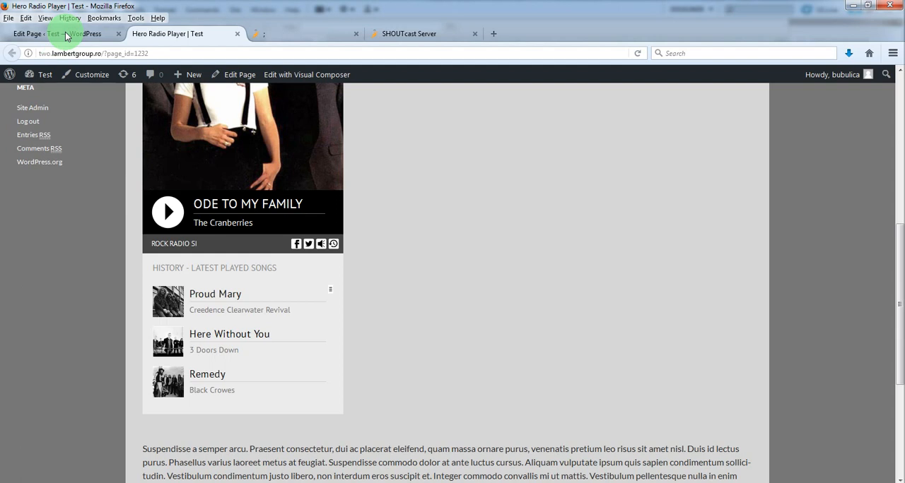
mouse_move(63, 34)
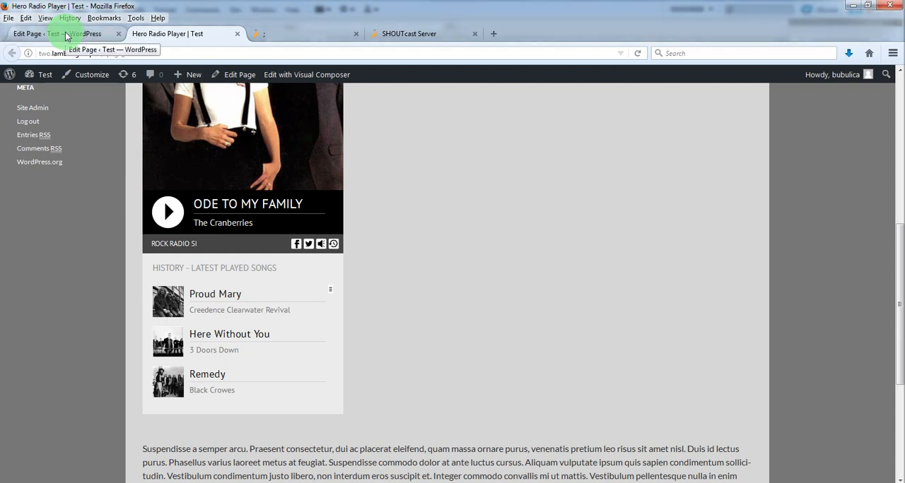
click(64, 34)
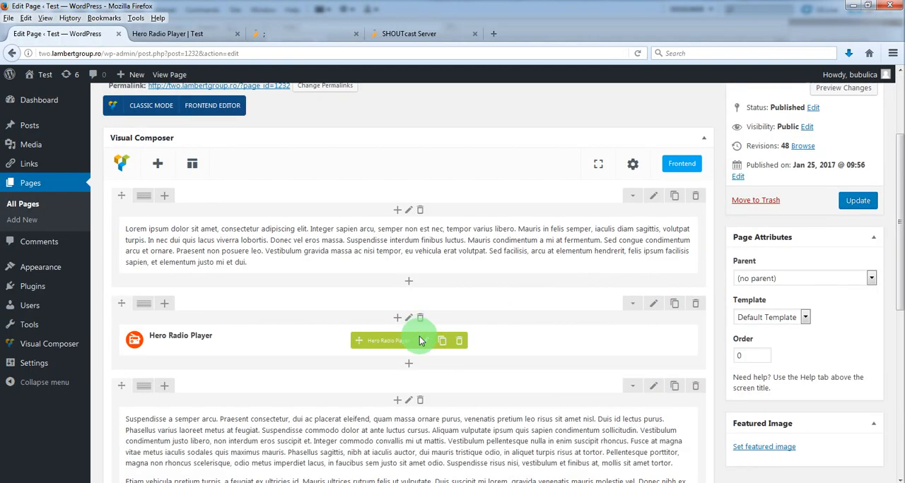
Open the Hero Radio Player element's settings dialog in Visual Composer.
click(407, 340)
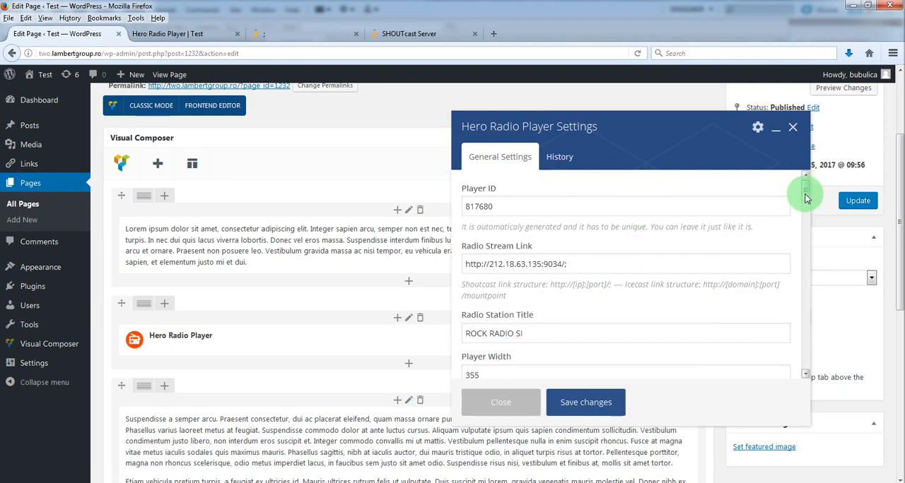
scroll(down, 3)
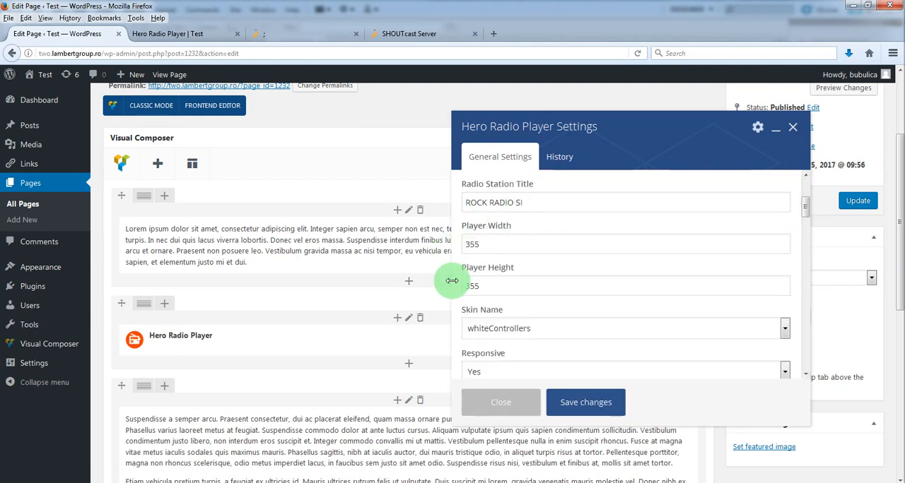
mouse_move(515, 322)
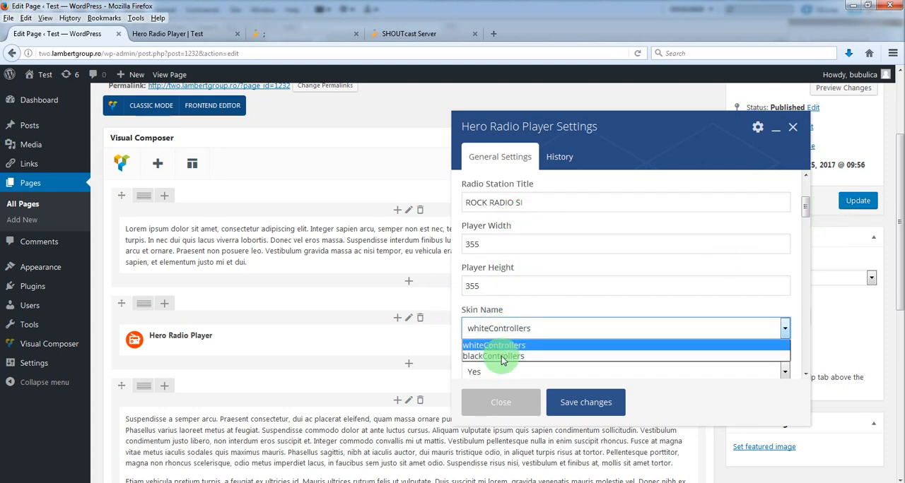
mouse_move(605, 294)
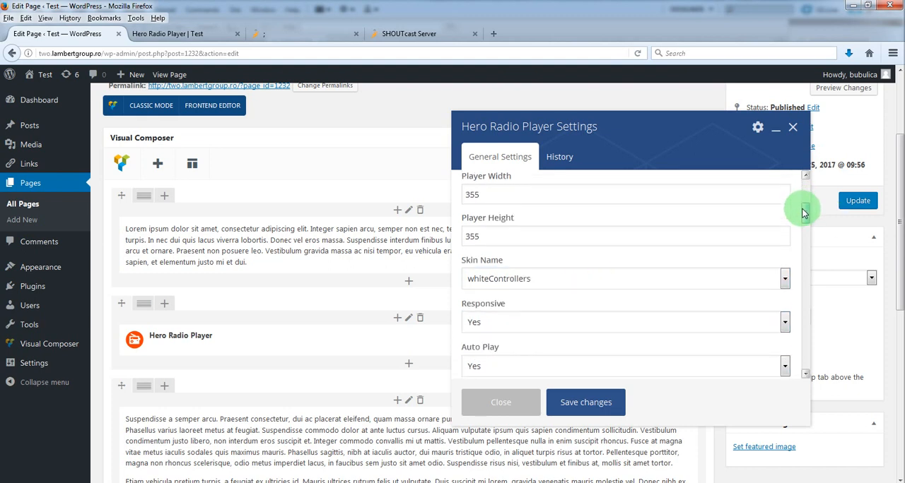
Scroll through General Settings past Sticky and Start Minified, then show the History settings.
scroll(down, 3)
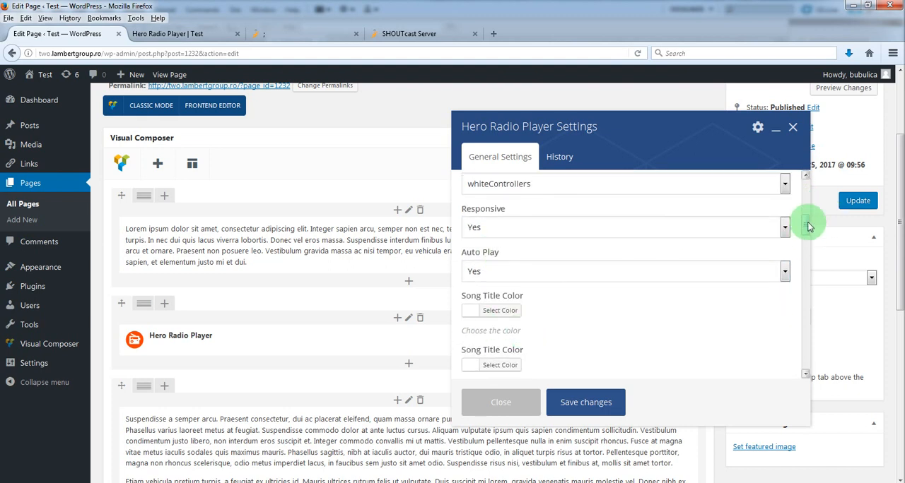
scroll(down, 3)
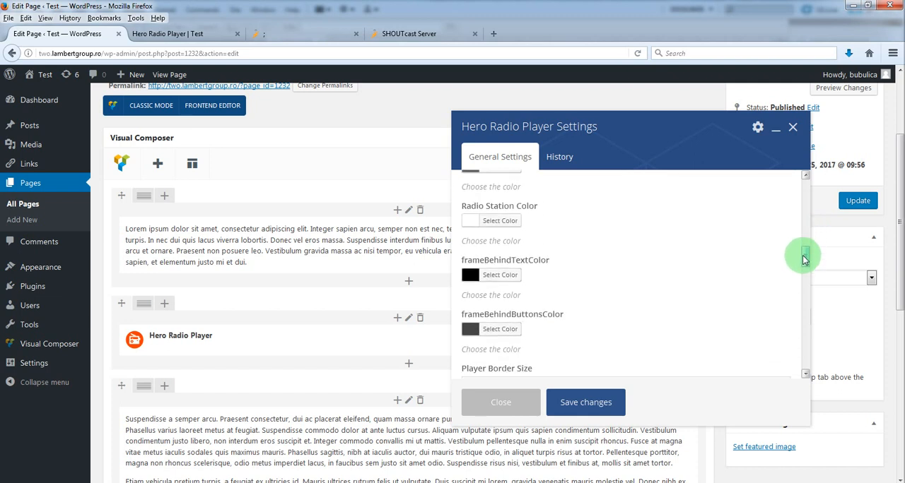
scroll(down, 3)
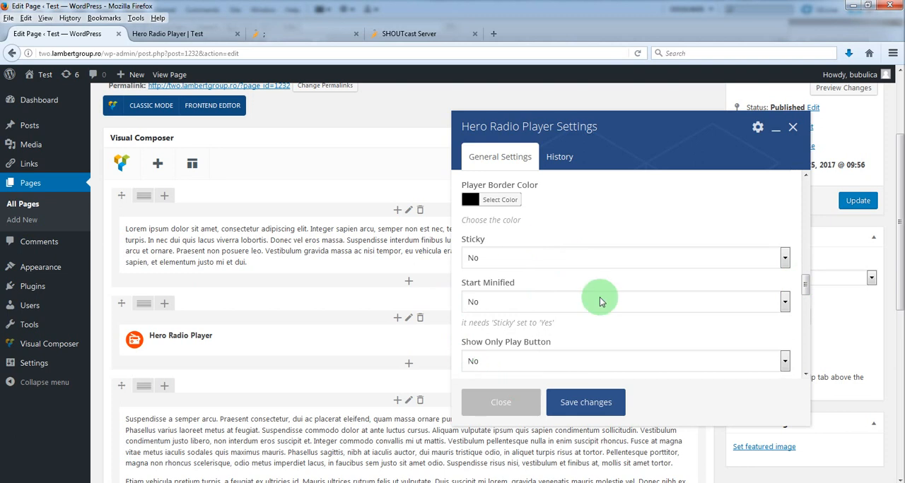
mouse_move(500, 242)
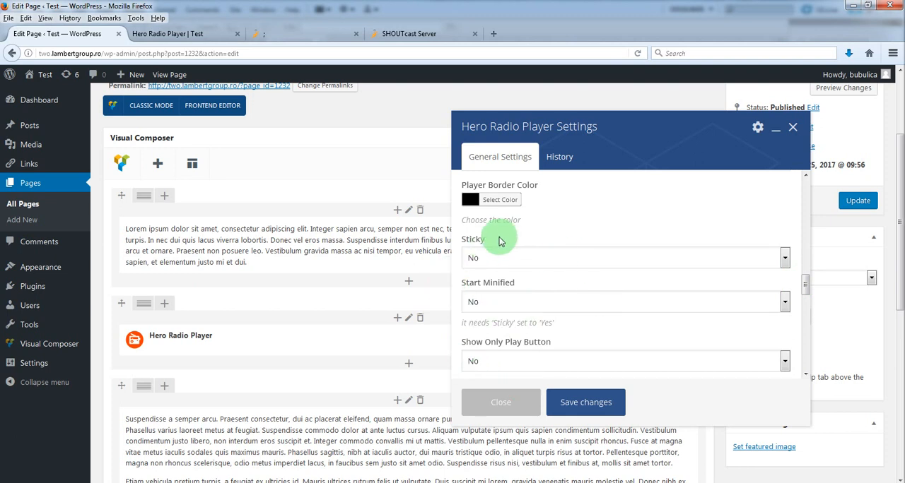
mouse_move(257, 338)
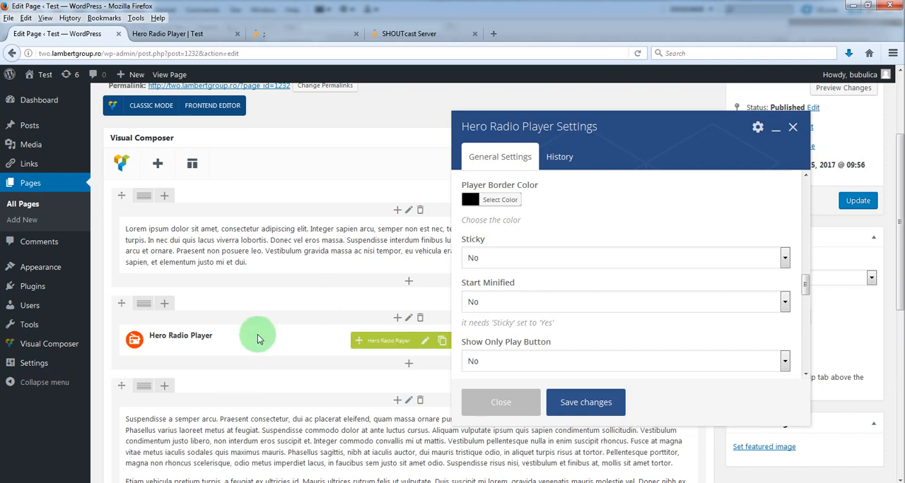
mouse_move(255, 345)
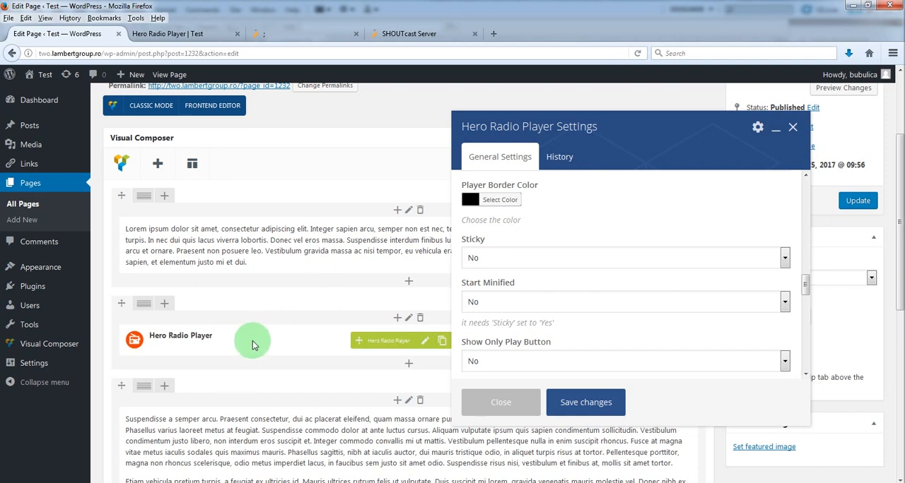
mouse_move(455, 294)
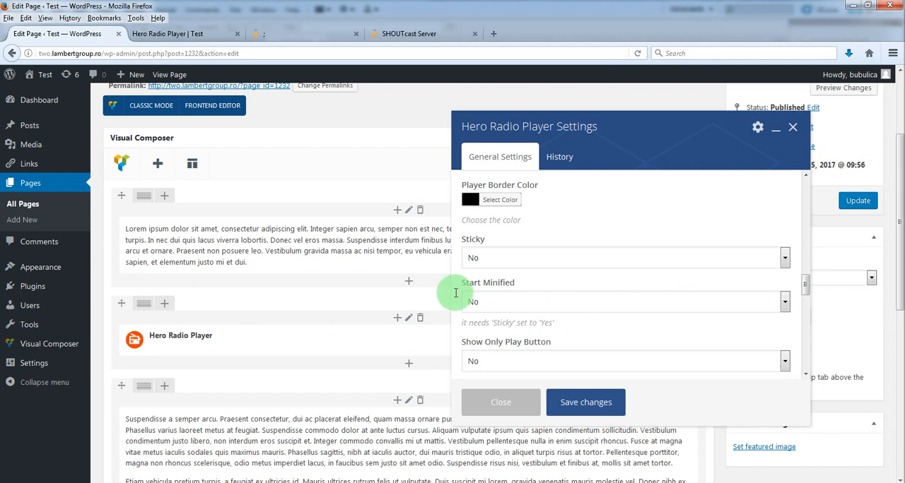
mouse_move(498, 362)
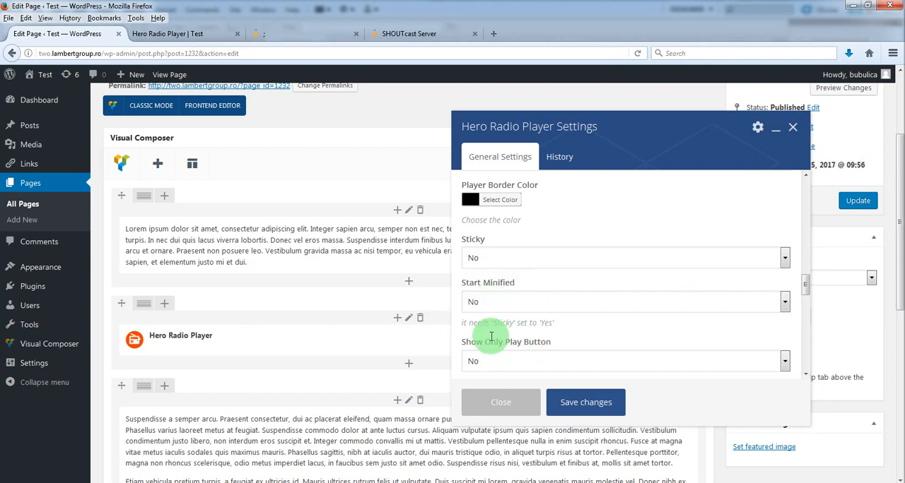
mouse_move(742, 325)
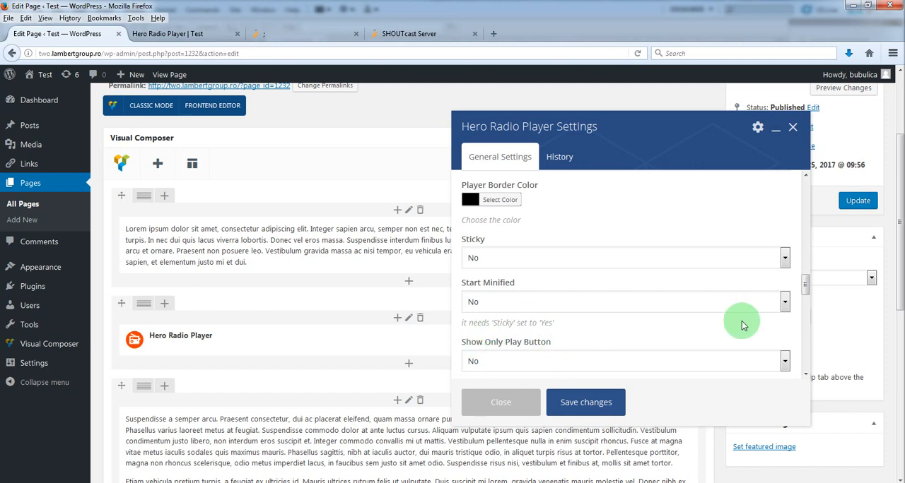
scroll(down, 3)
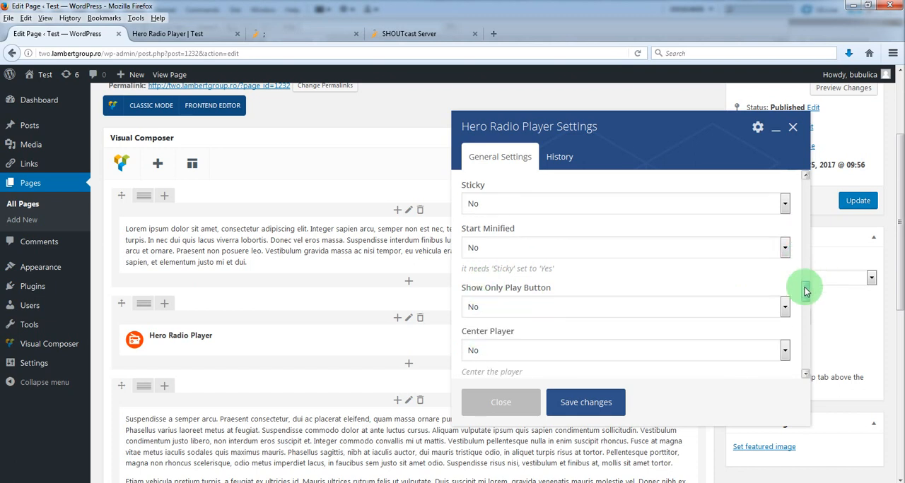
scroll(down, 3)
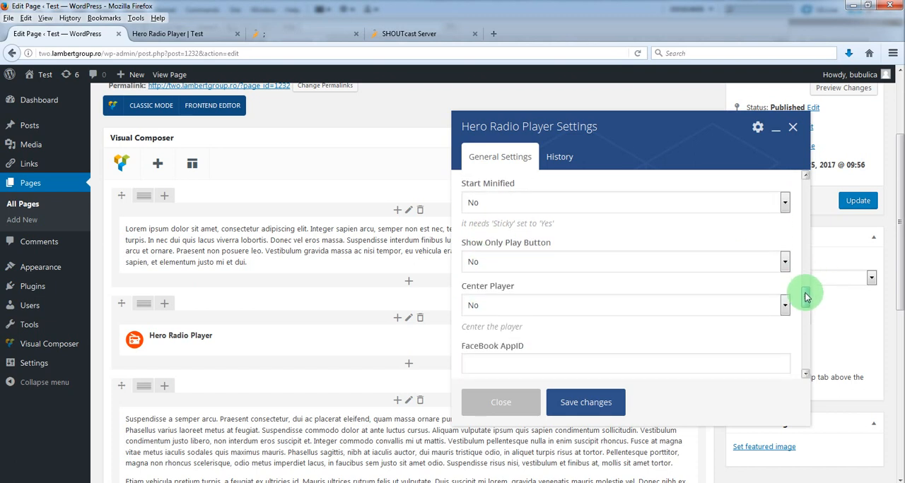
mouse_move(520, 325)
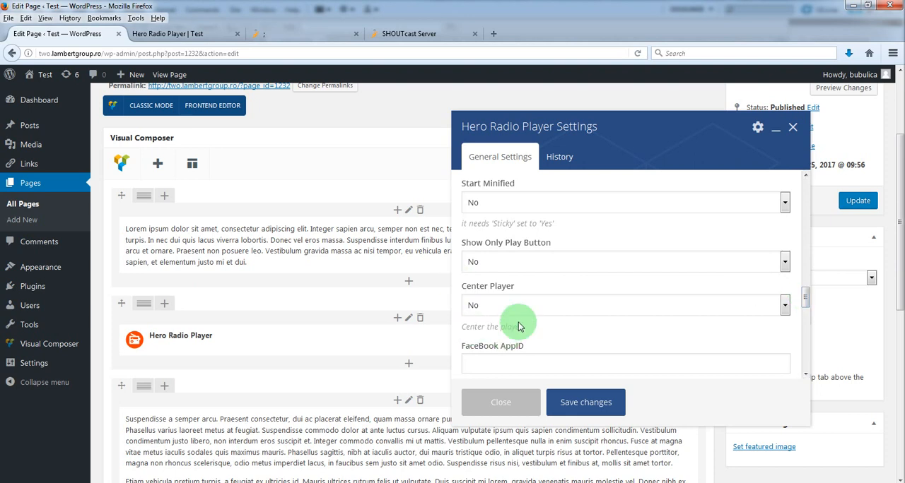
scroll(down, 3)
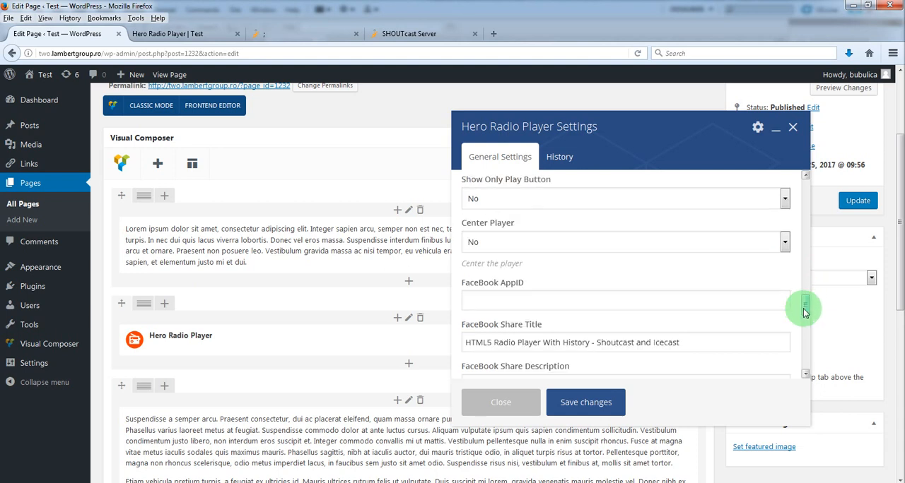
scroll(down, 3)
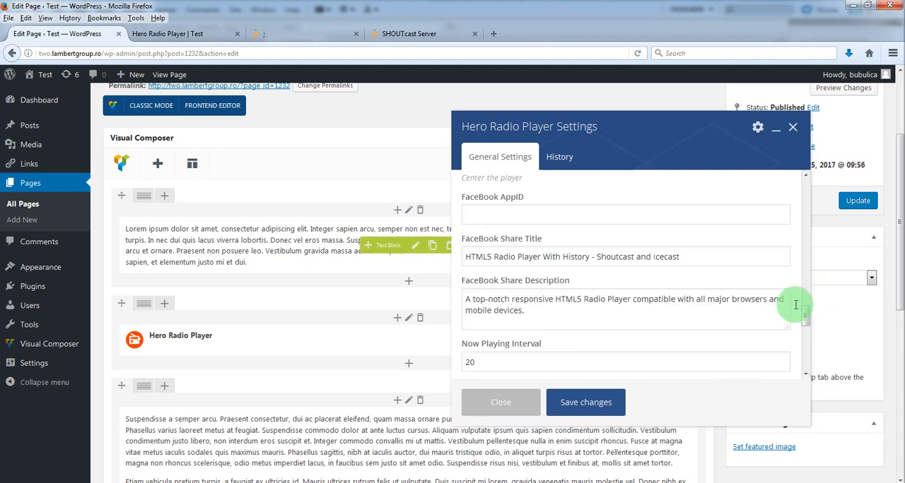
scroll(down, 3)
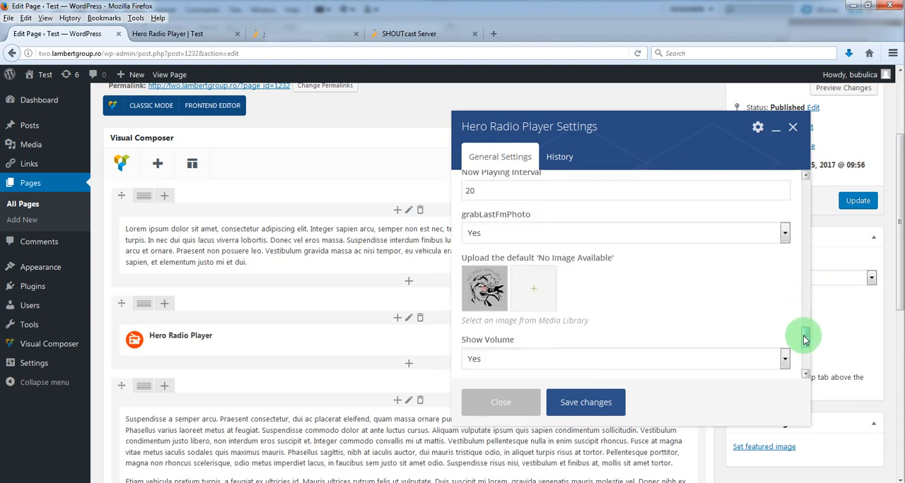
scroll(down, 3)
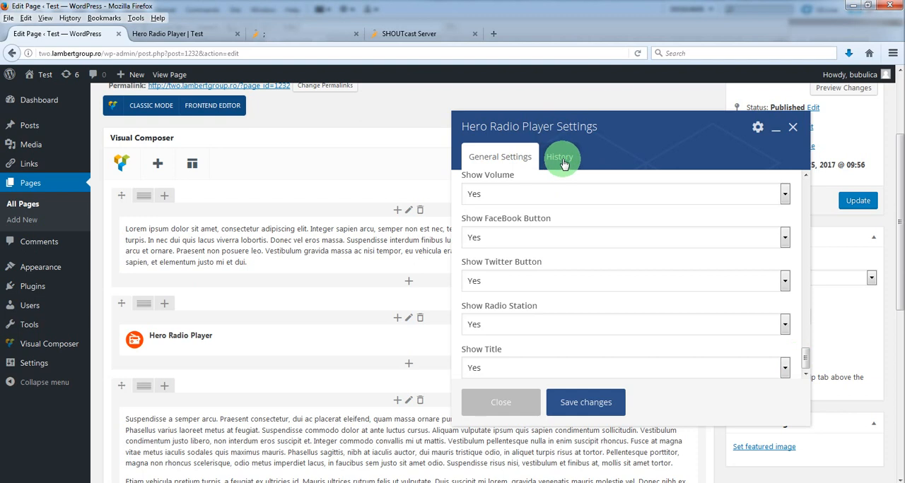
click(560, 157)
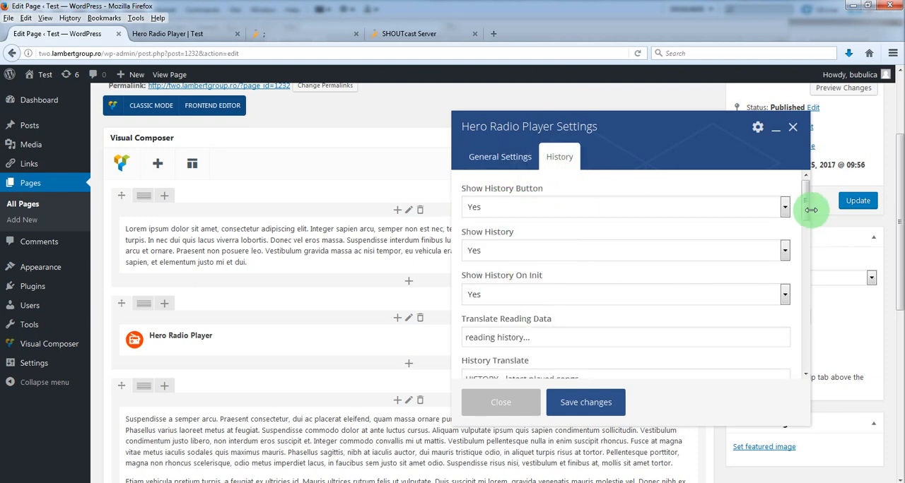
scroll(down, 3)
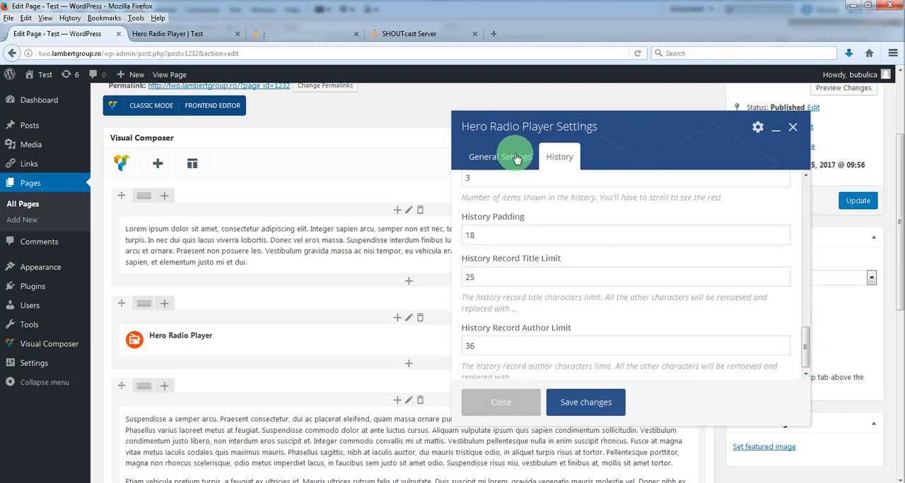
click(501, 157)
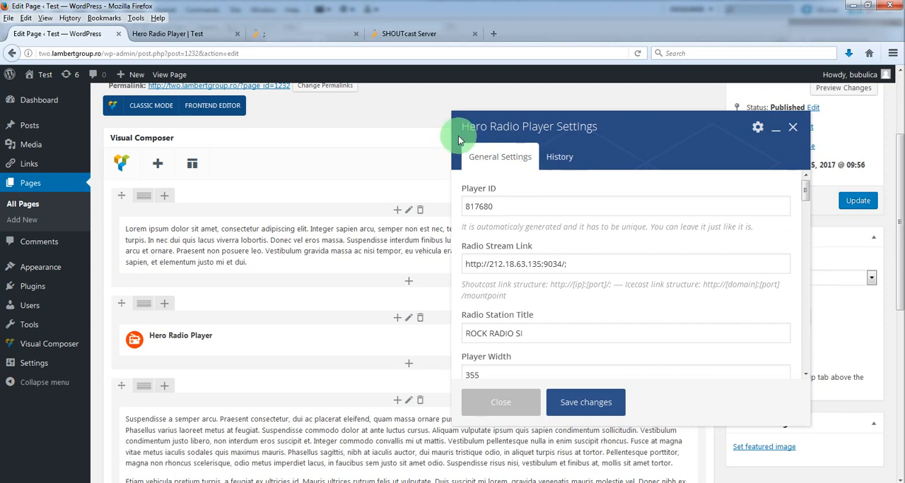
mouse_move(805, 253)
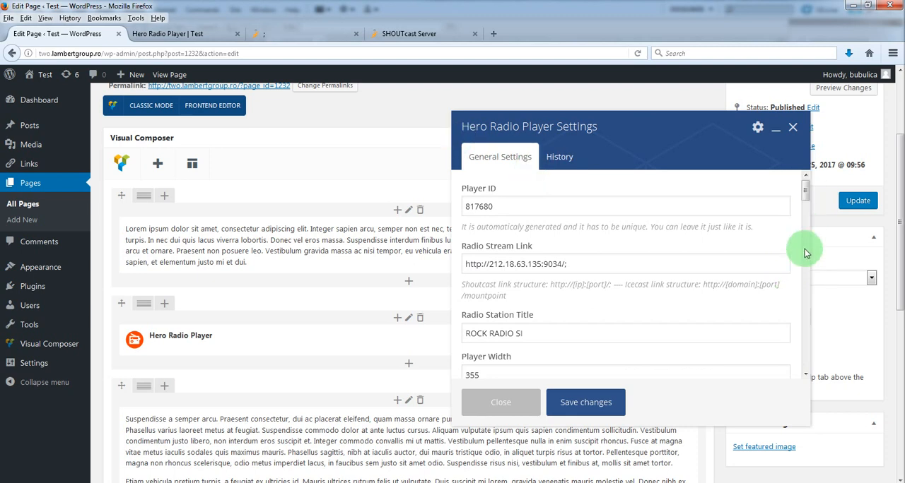
Set Sticky to Yes, save the player settings and update the page.
scroll(down, 3)
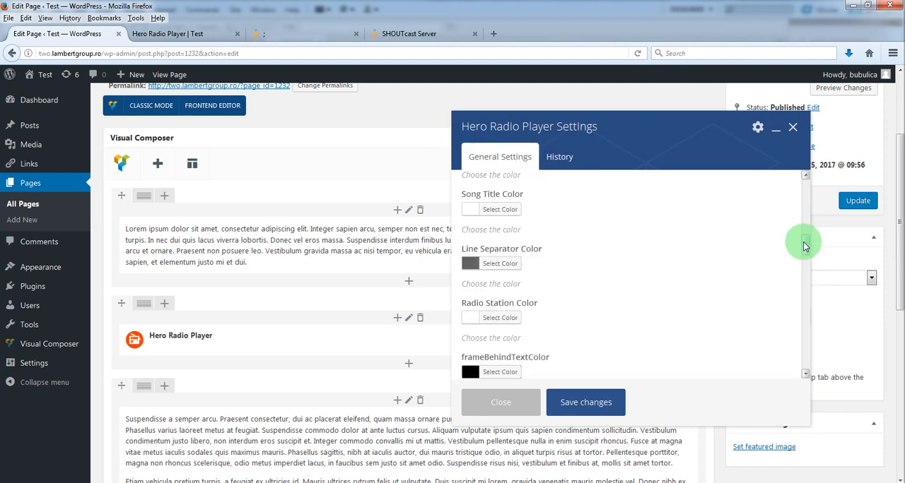
scroll(down, 3)
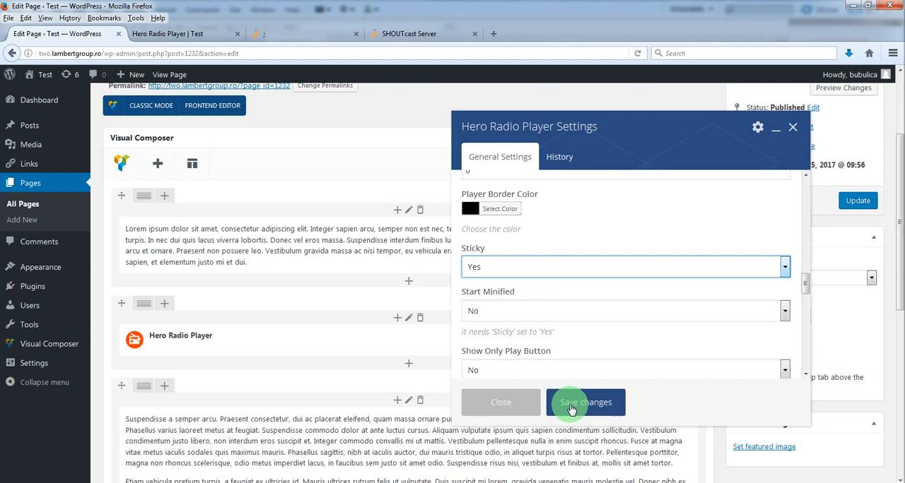
click(585, 402)
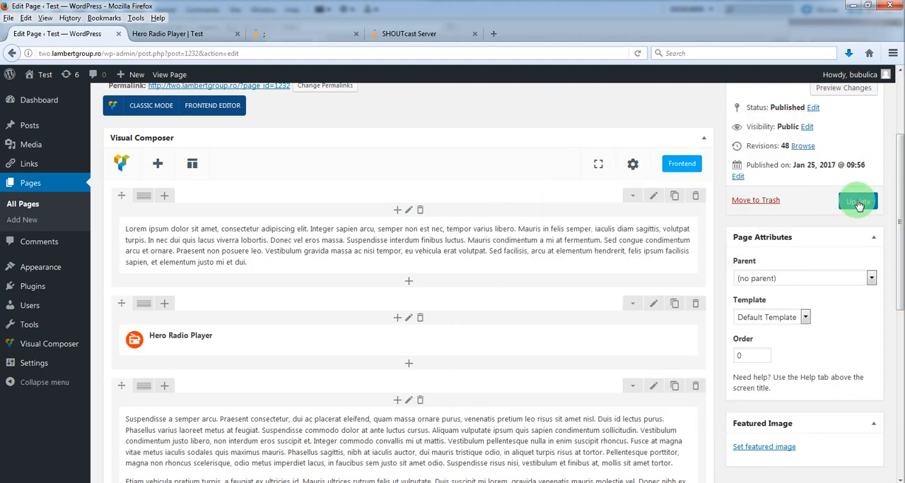
click(857, 201)
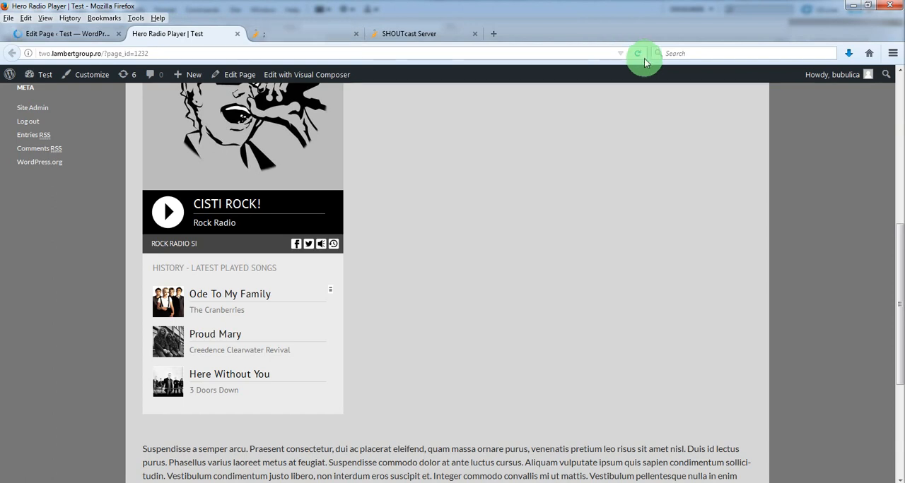
Reload the live page to verify the player docks bottom-right, then go back to the editor.
click(639, 54)
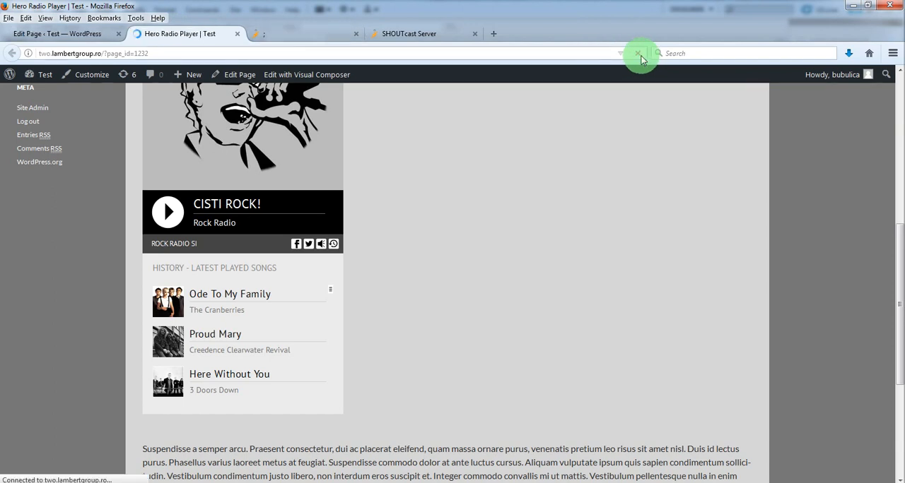
click(167, 212)
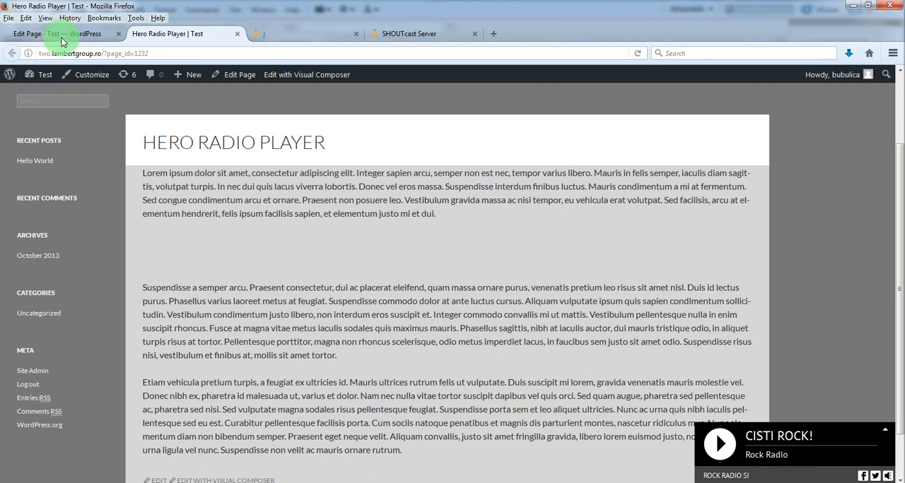
click(238, 74)
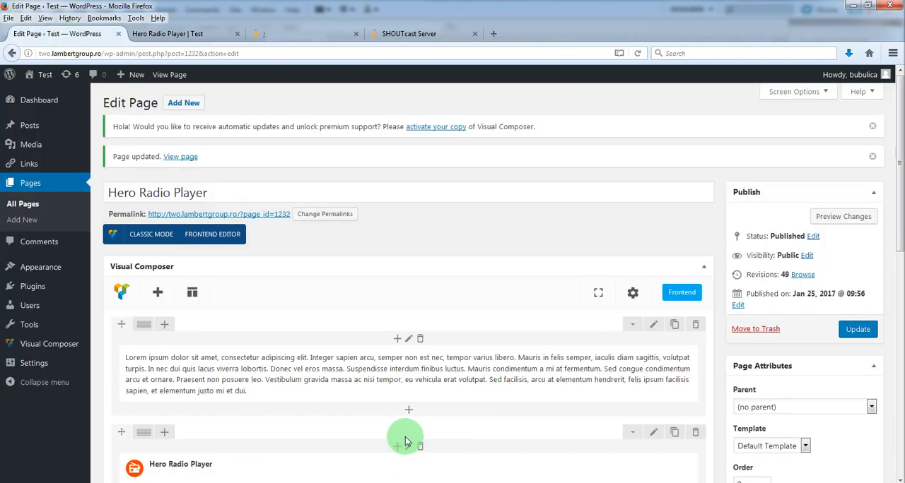
Re-save the Hero Radio Player element settings and update the page.
click(424, 405)
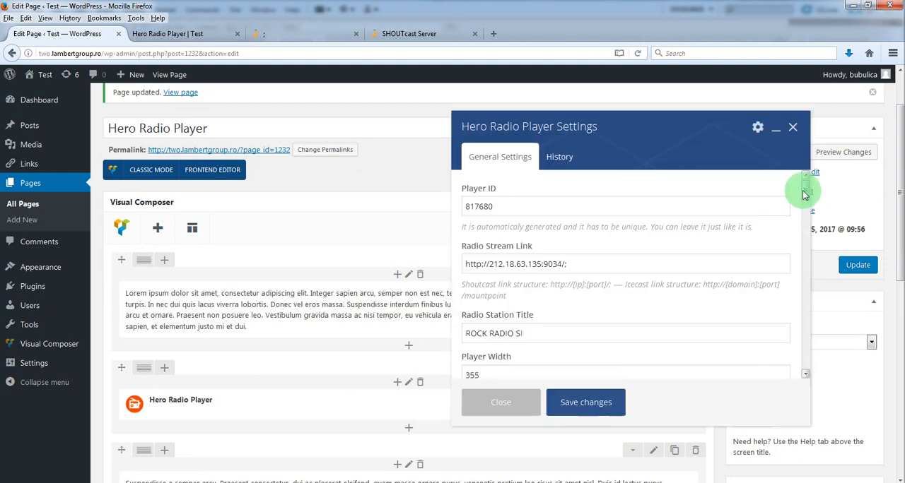
scroll(down, 3)
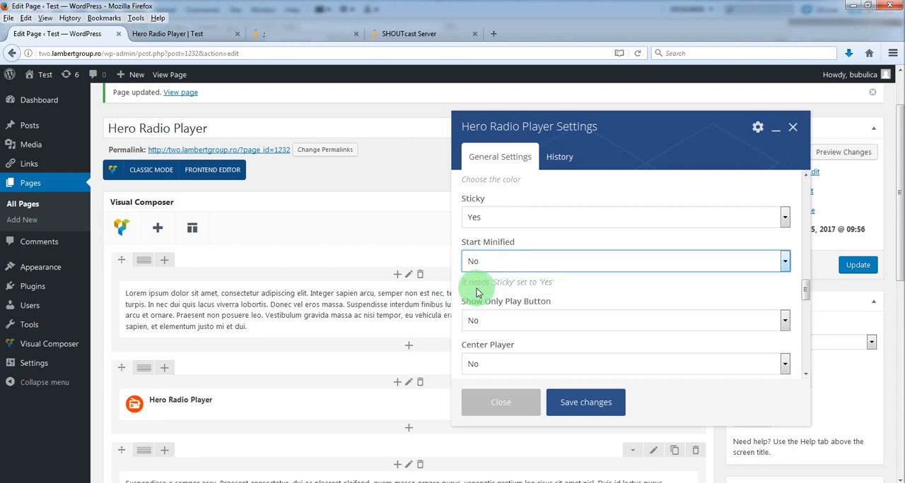
click(501, 401)
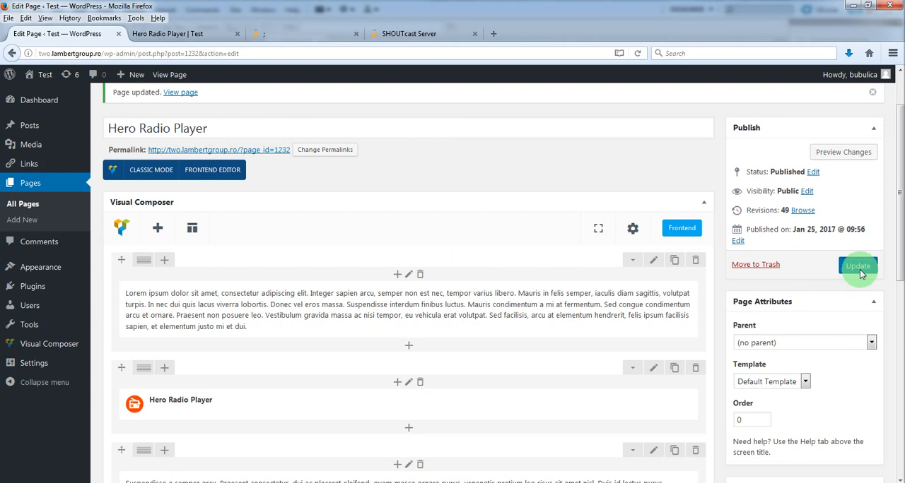
click(857, 266)
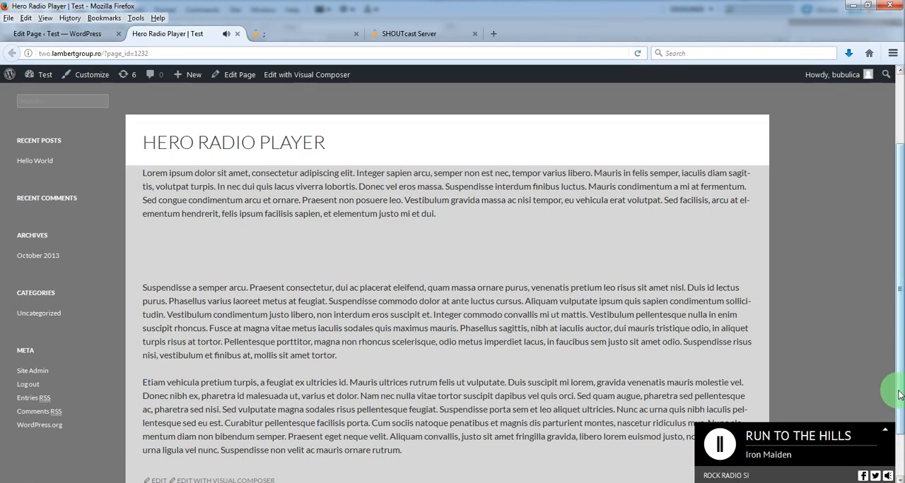
Pause the docked radio stream and expand the sticky player to full size.
click(718, 443)
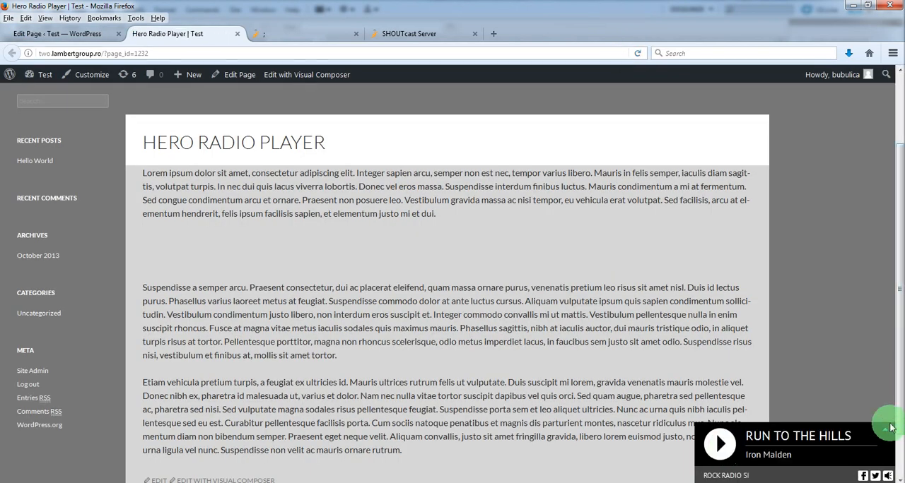
mouse_move(888, 434)
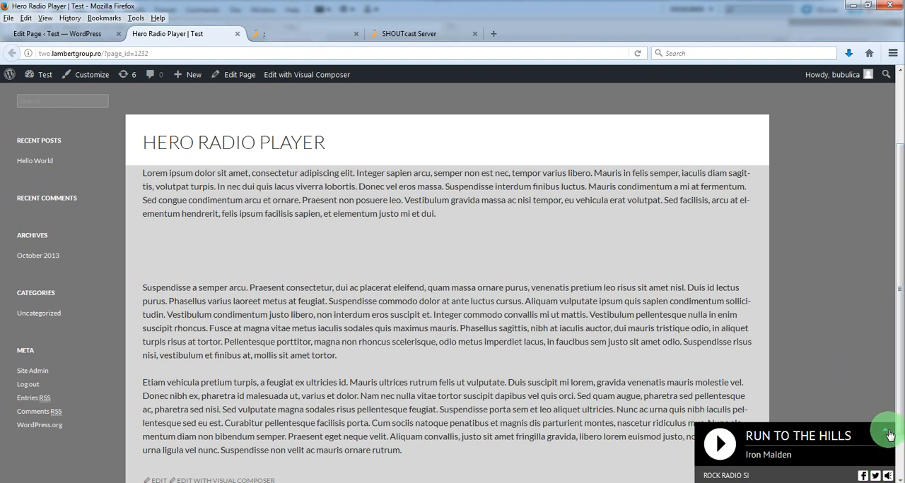
click(888, 435)
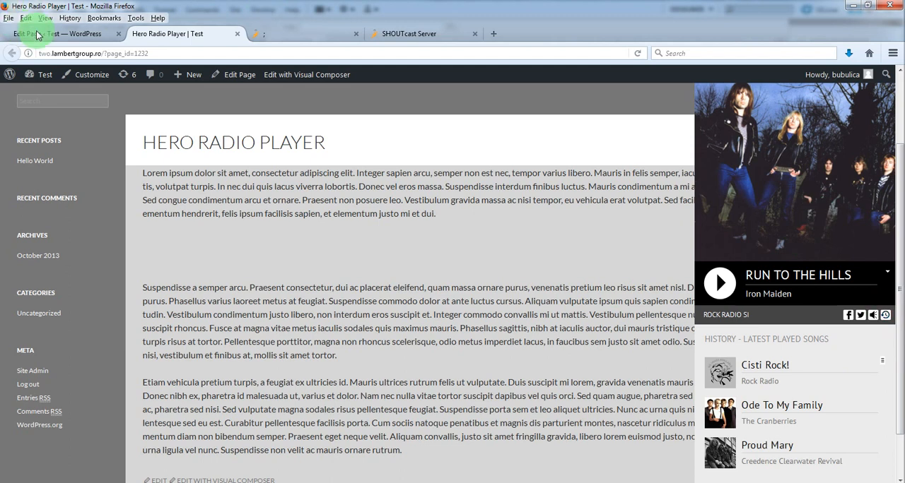
mouse_move(689, 297)
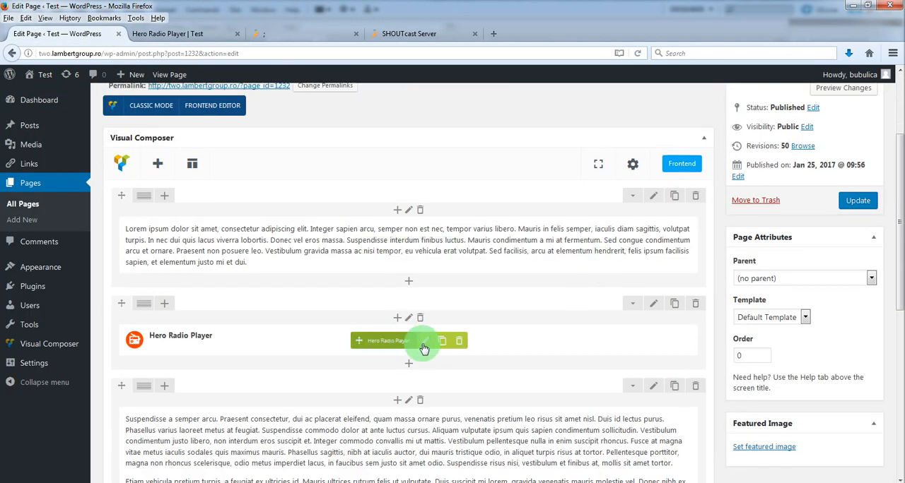
Set Start Minified and Show Only Play Button to Yes, save, update the page and view it live.
click(424, 341)
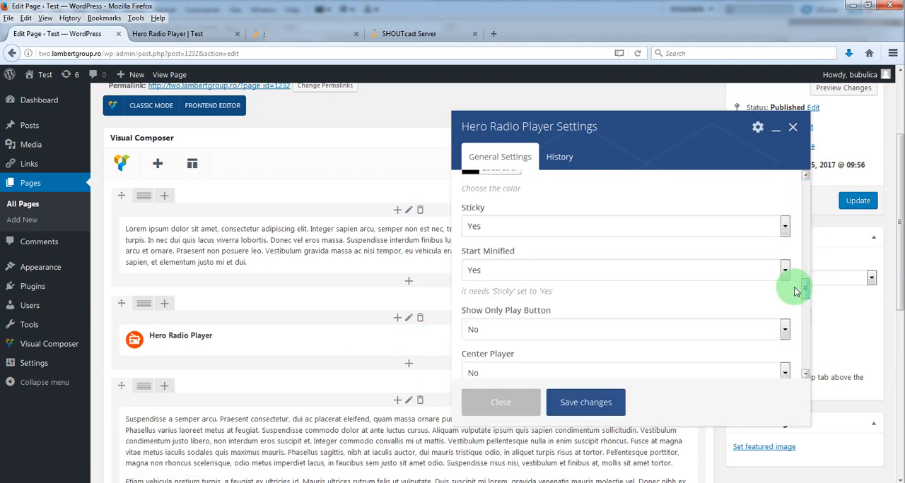
scroll(down, 3)
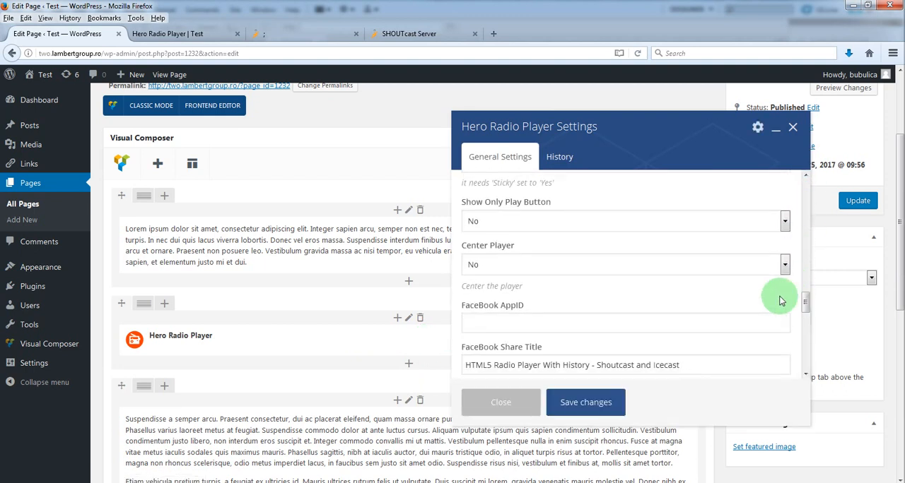
scroll(up, 3)
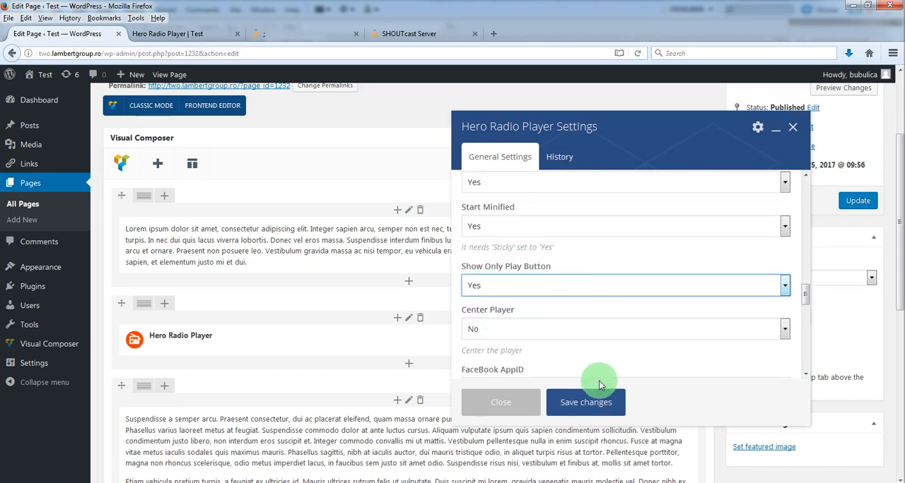
click(585, 401)
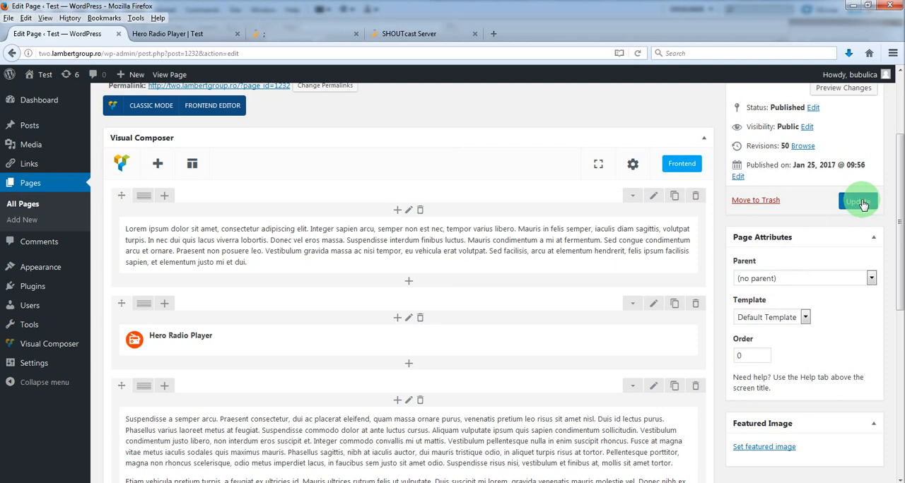
click(856, 201)
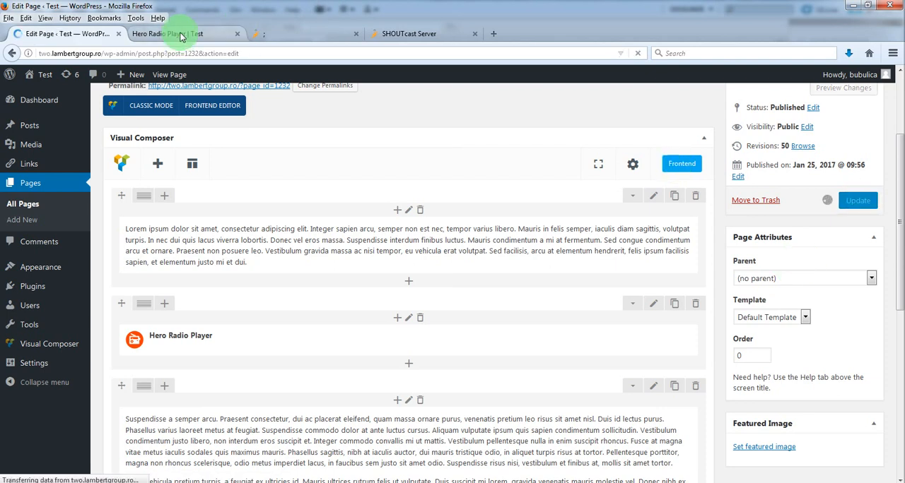
click(181, 34)
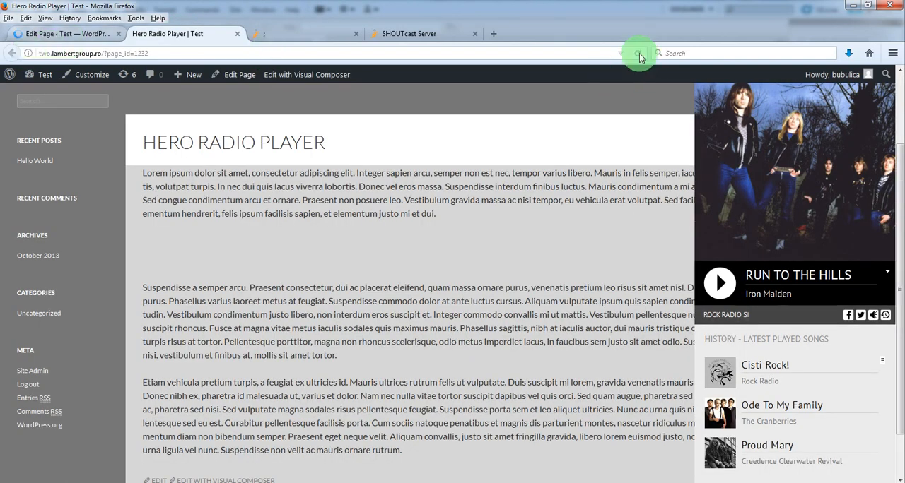